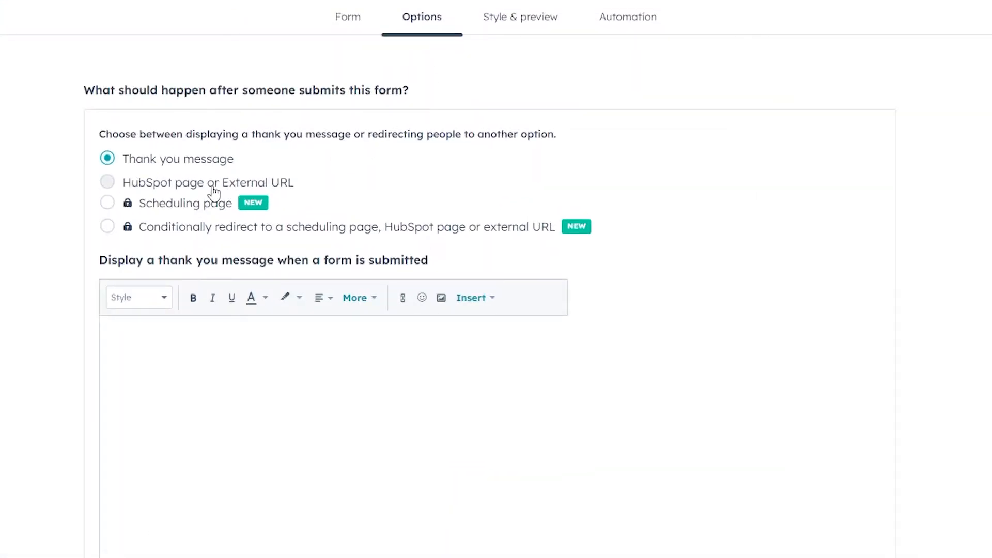
Step: Redirect submitters to 'HubSpot page or External URL' and add the pasted share URL as an external link
left_click(107, 183)
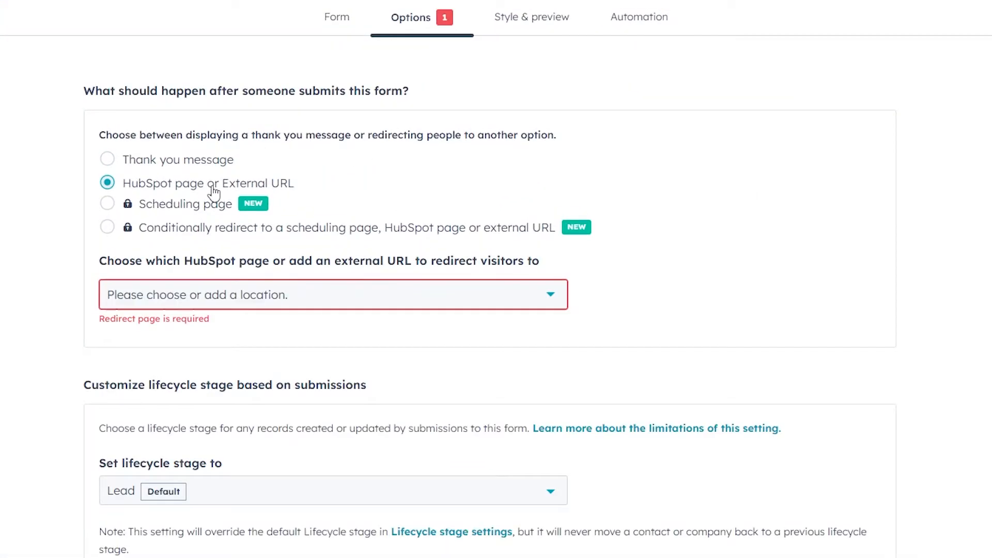
left_click(331, 295)
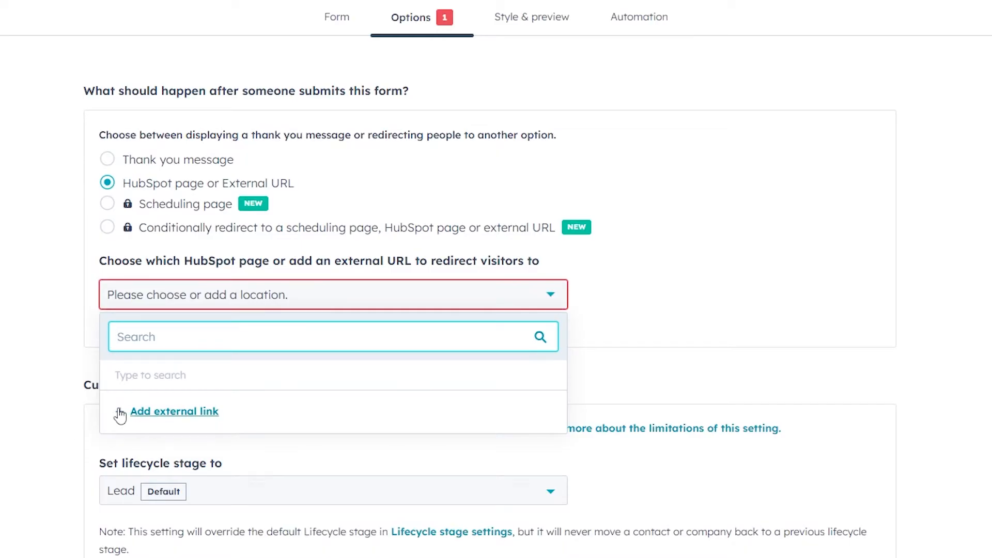
left_click(174, 411)
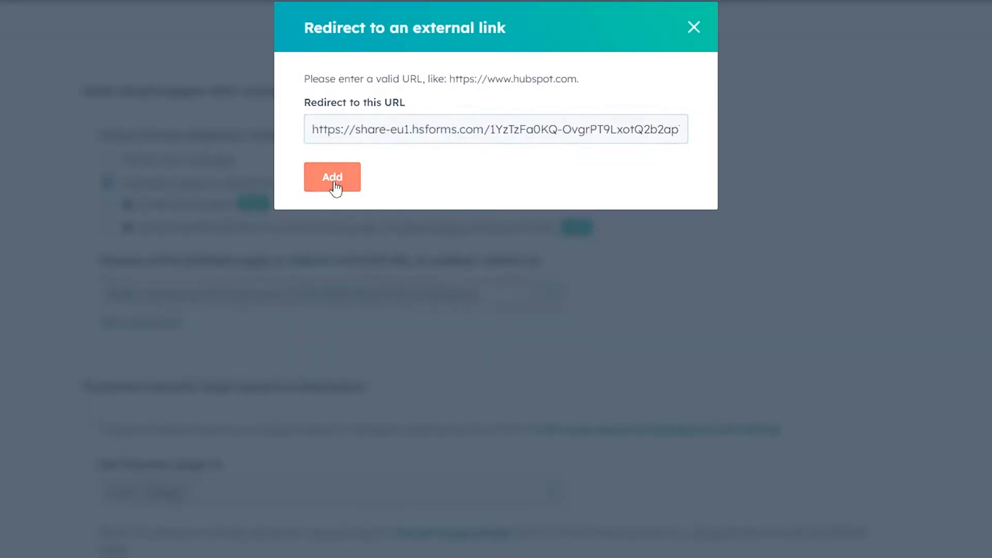
left_click(332, 177)
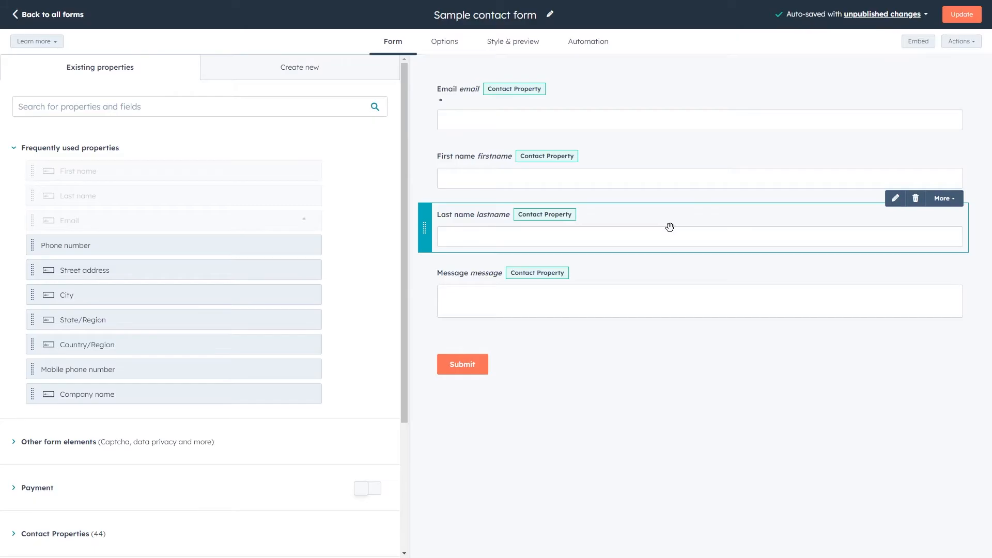
Step: Edit the Last name field and review its locked Logic options
left_click(893, 198)
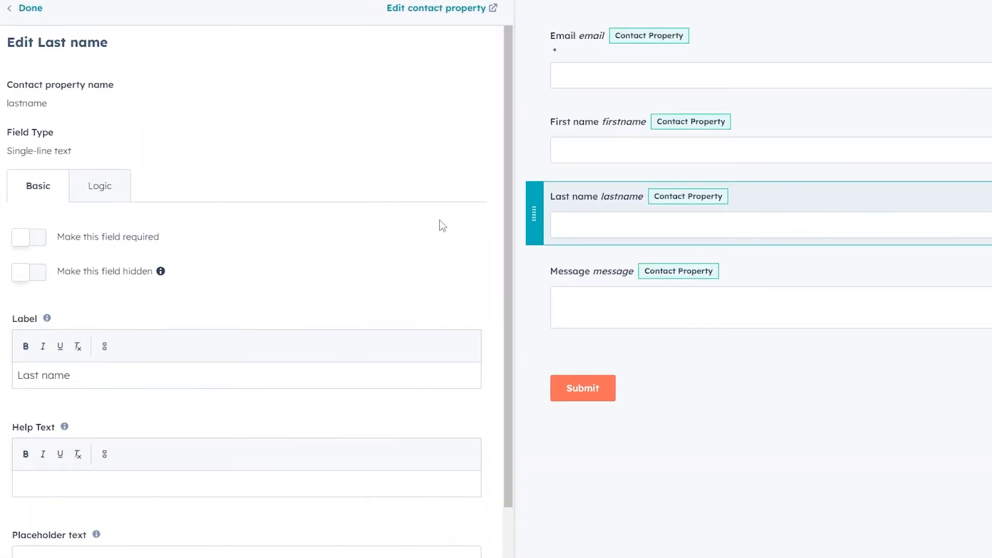
left_click(100, 185)
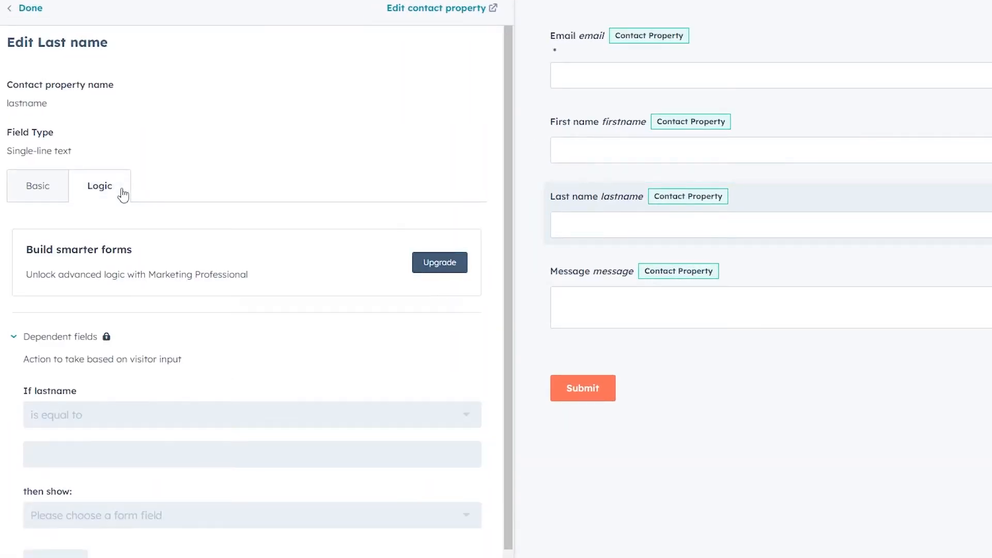
scroll("down", 3)
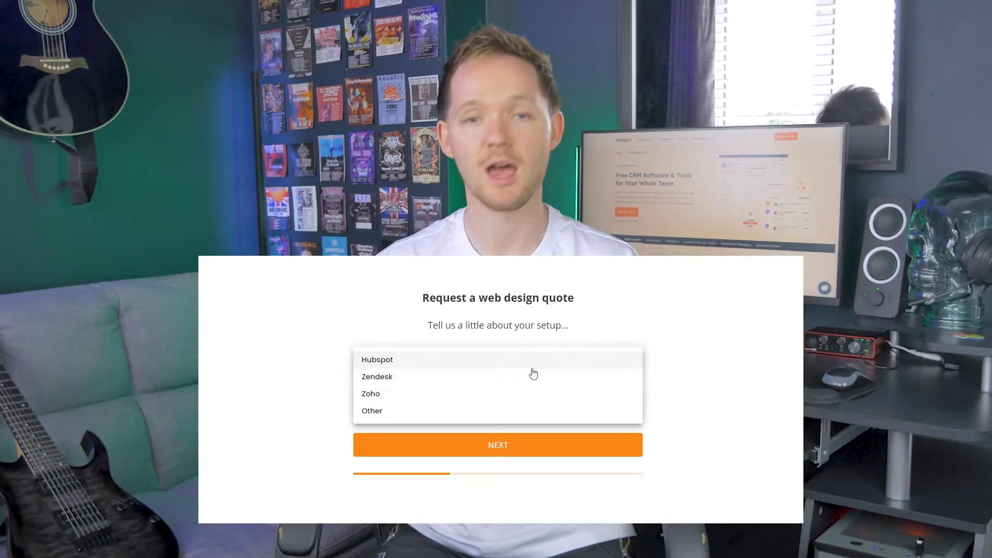
Step: Choose Hubspot as CRM provider and Canva as landing page builder, then continue
left_click(377, 360)
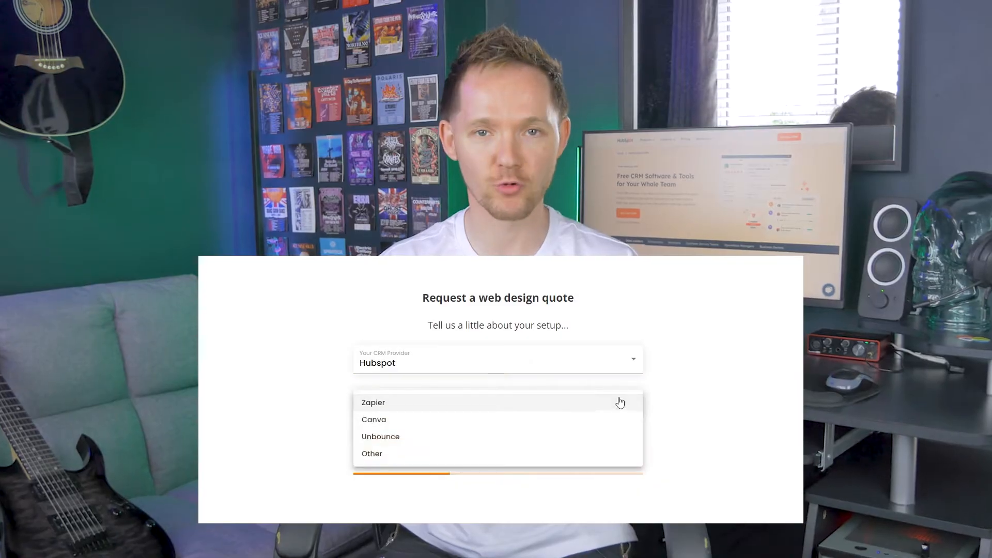
left_click(373, 420)
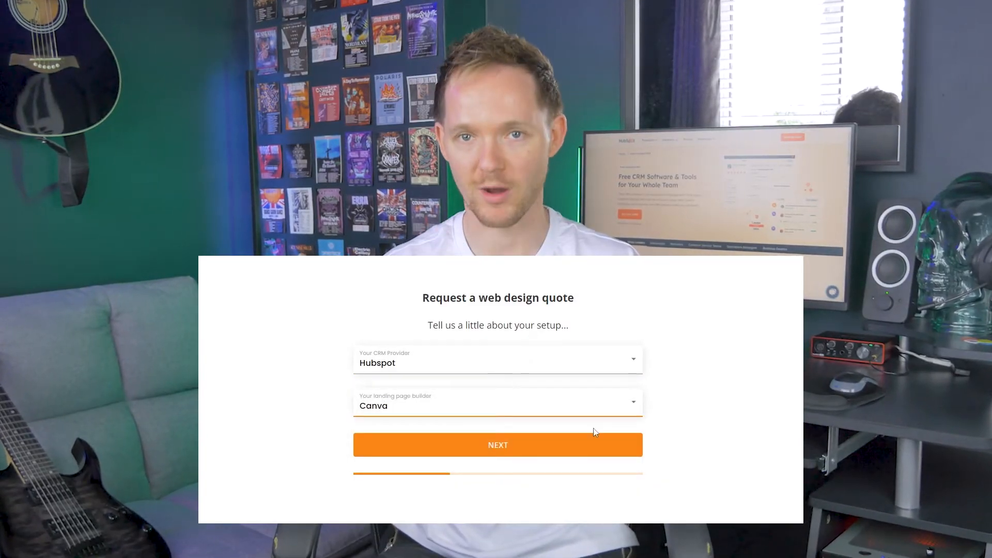
left_click(497, 444)
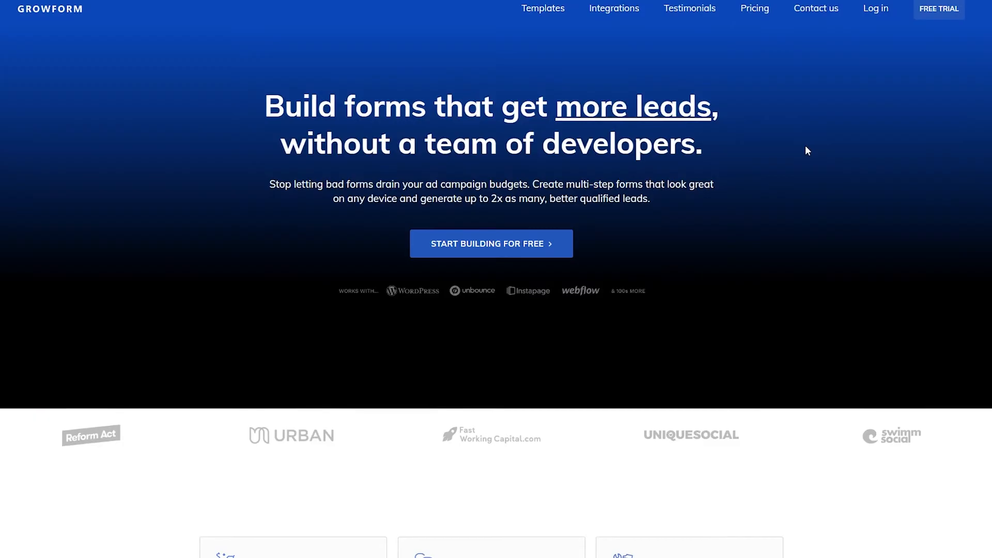
Step: Log in and start a new form from '(None - start with a blank slate)'
left_click(490, 244)
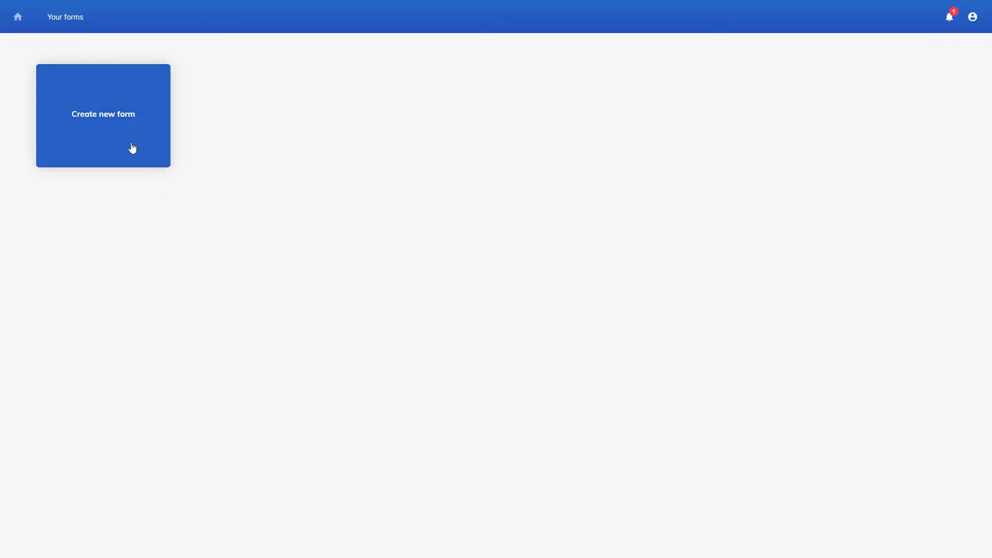
left_click(103, 116)
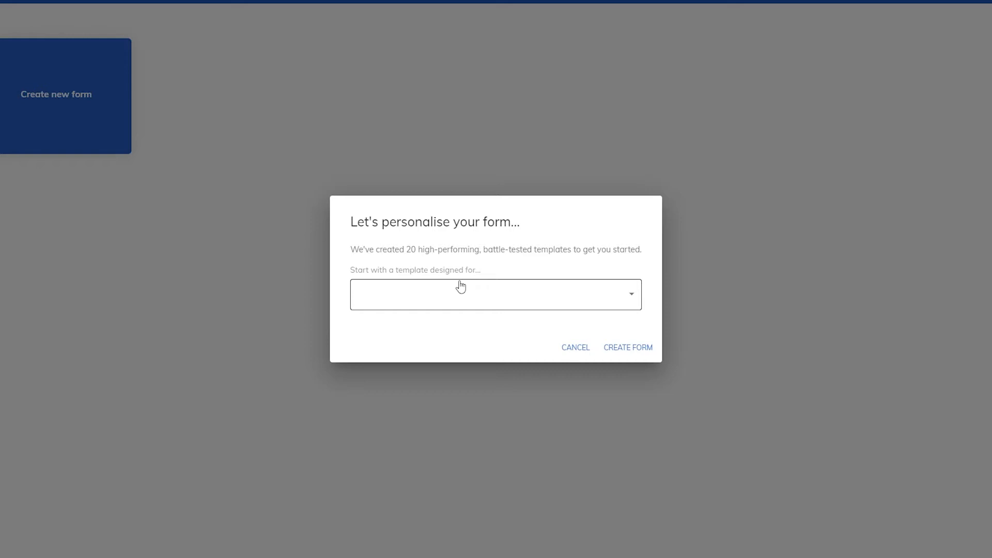
left_click(495, 294)
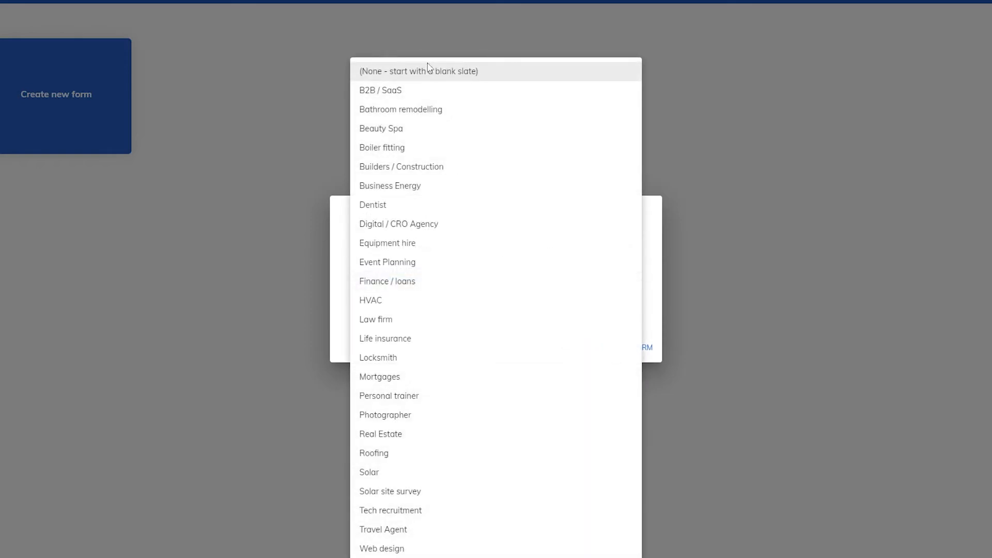
left_click(419, 70)
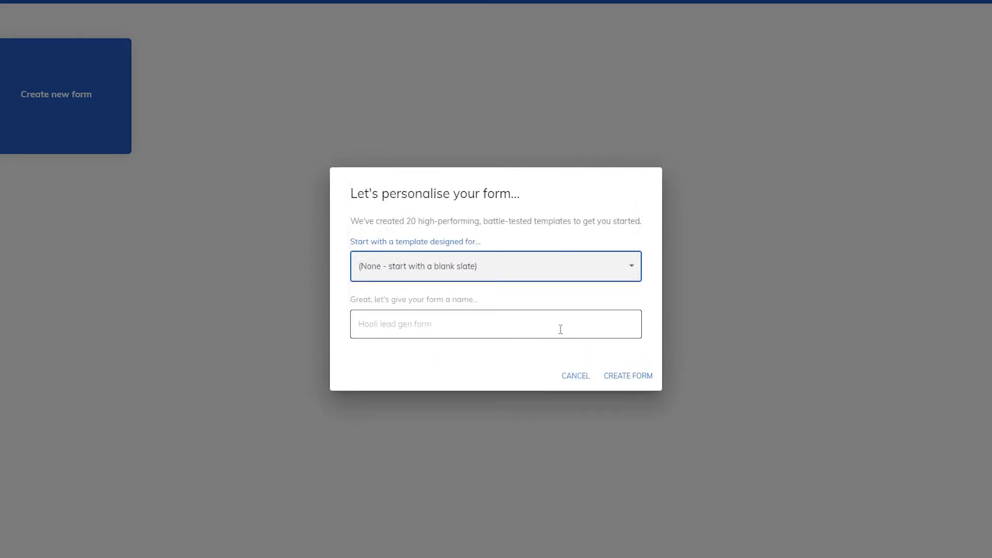
Step: Name the form 'My hubspot form' and create it
left_click(495, 323)
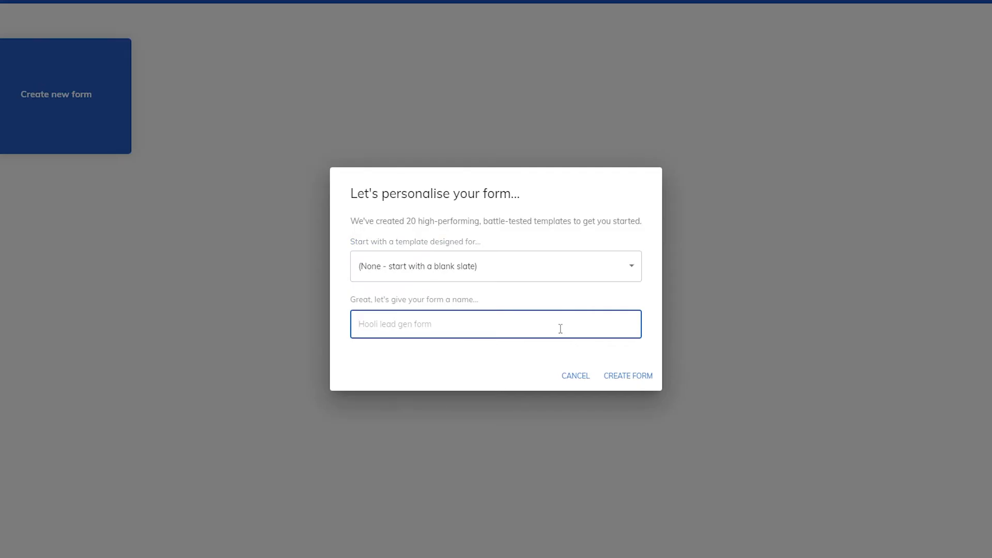
type("My hubspot fo")
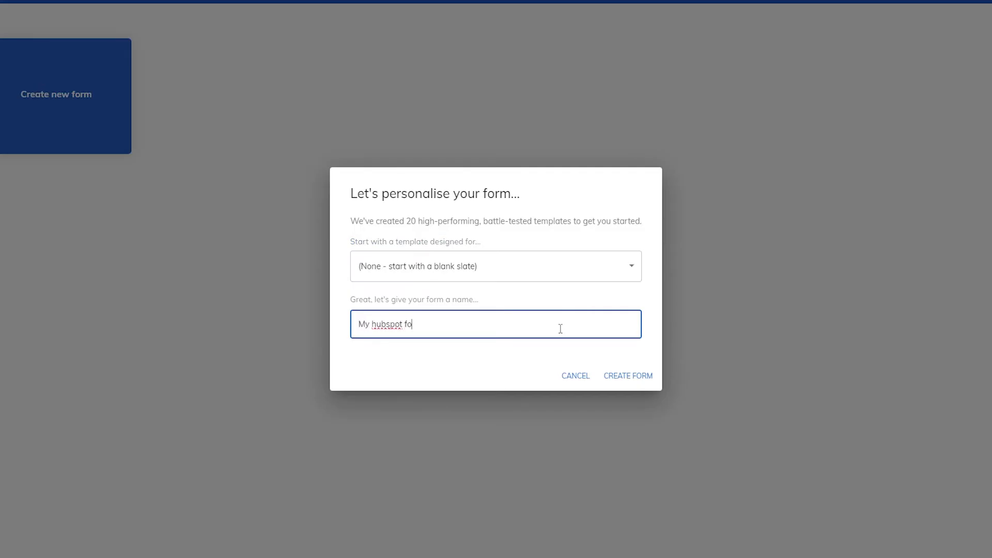
left_click(627, 375)
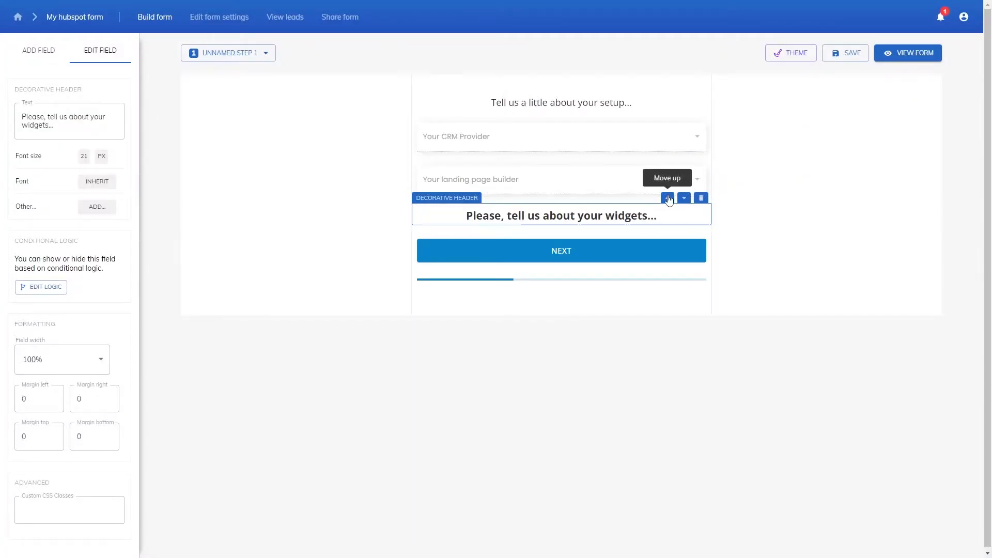
Step: Move the decorative header above the form fields on step one
left_click(668, 198)
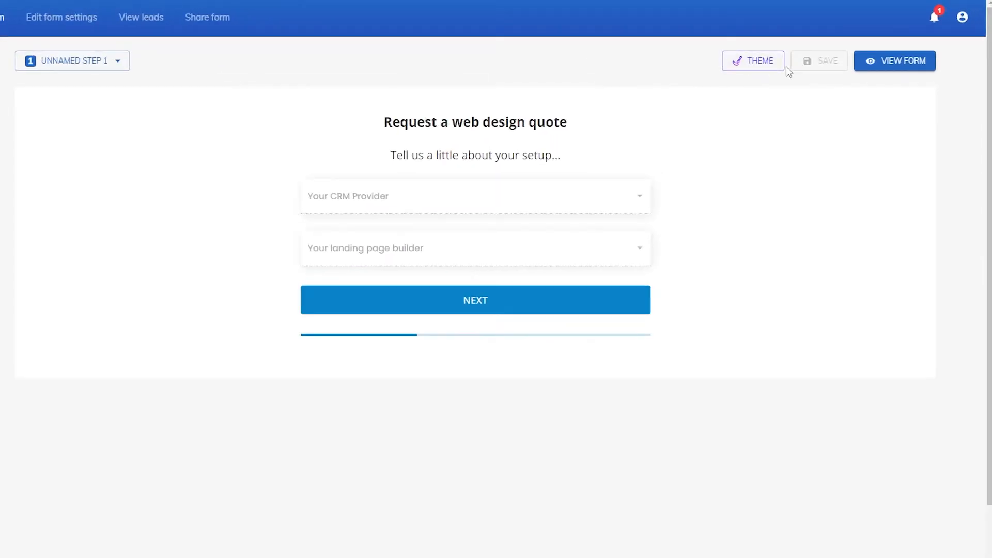
Step: In the Theme settings, set the Primary color to an orange shade
left_click(752, 61)
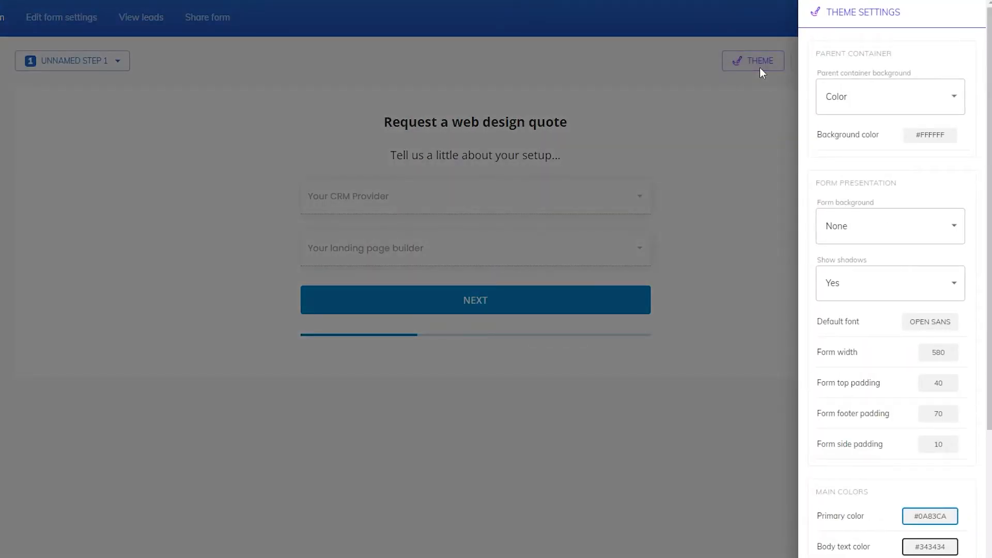
left_click(930, 516)
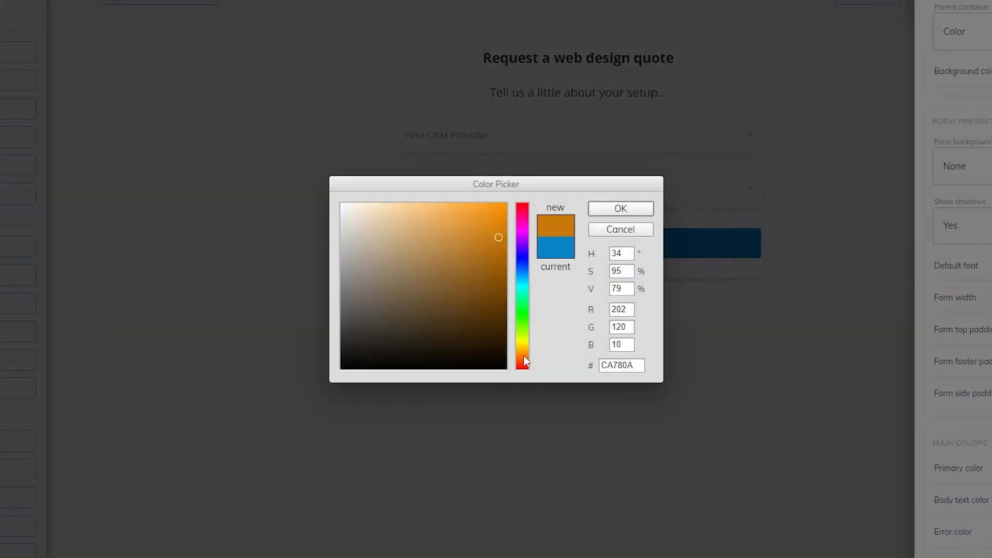
left_click(618, 209)
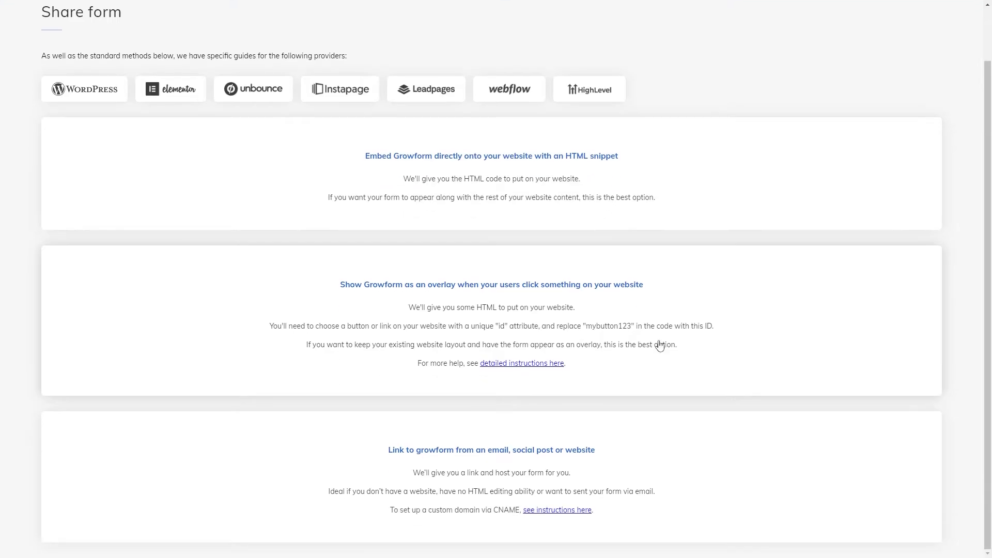
Step: Scroll down to the 'Link to growform' hosted share link section
scroll("down", 3)
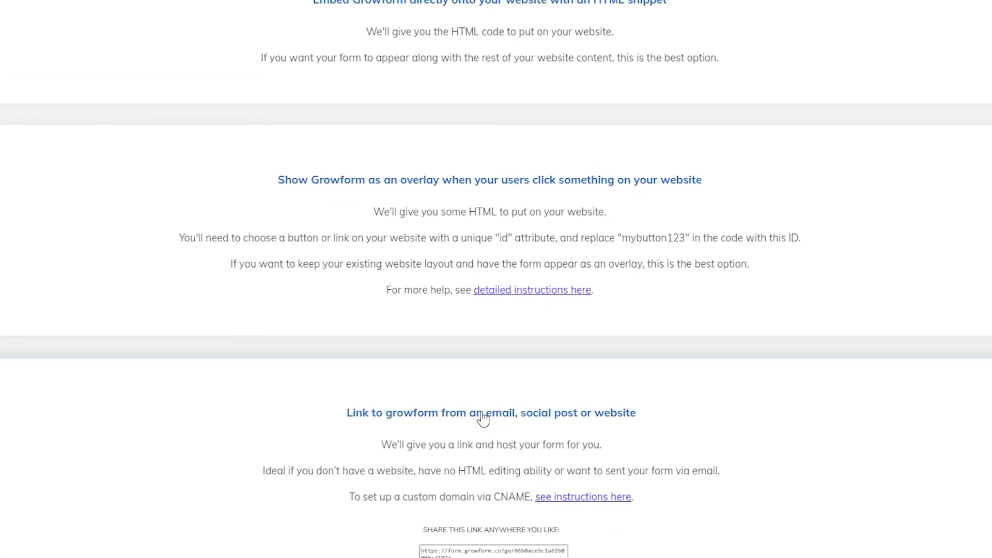
scroll("down", 3)
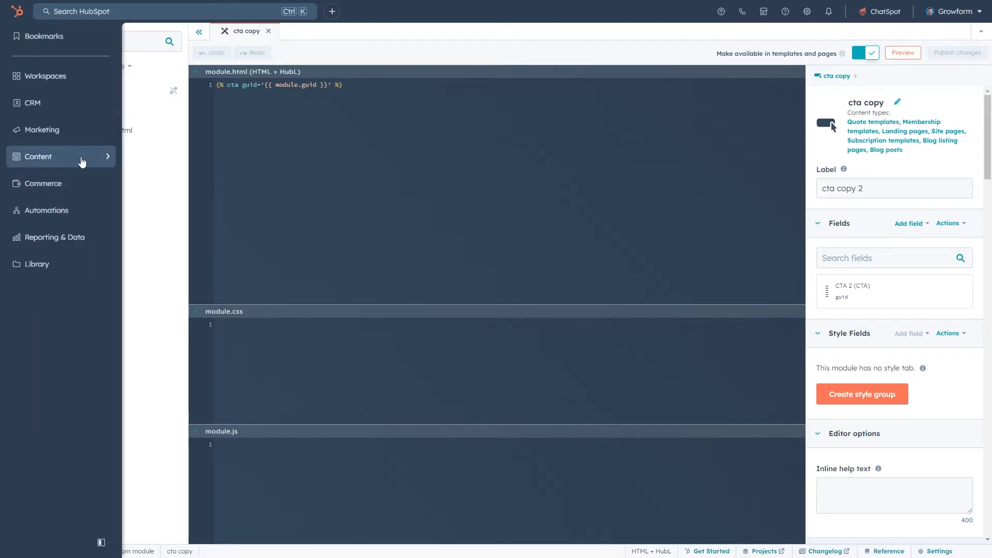
Step: In the design manager, start a new design file of type Module
left_click(38, 156)
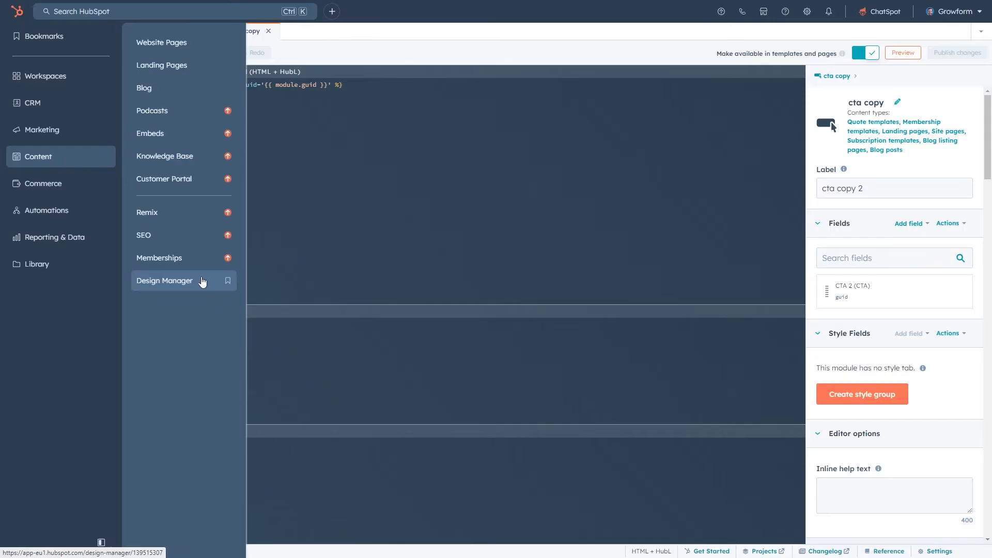
left_click(165, 280)
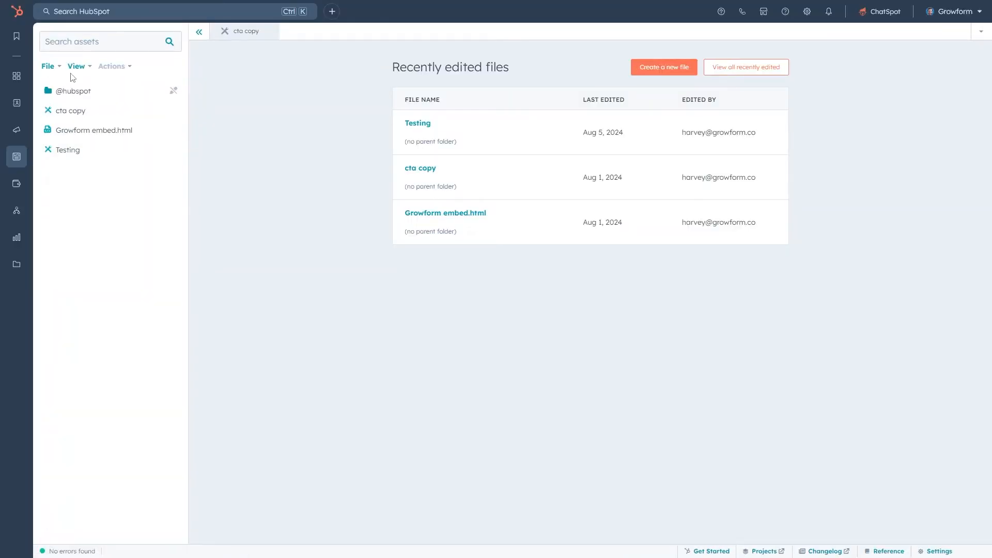
left_click(663, 67)
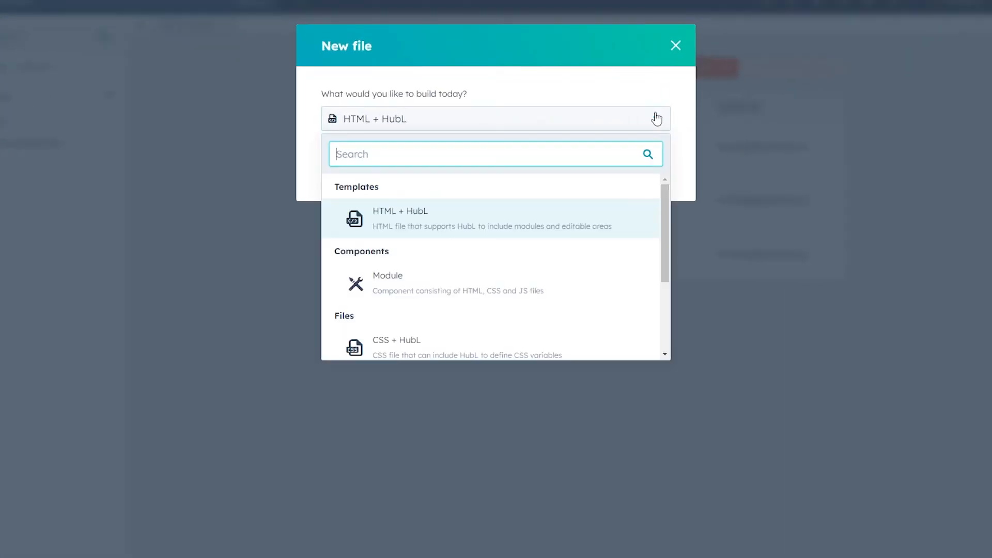
left_click(388, 283)
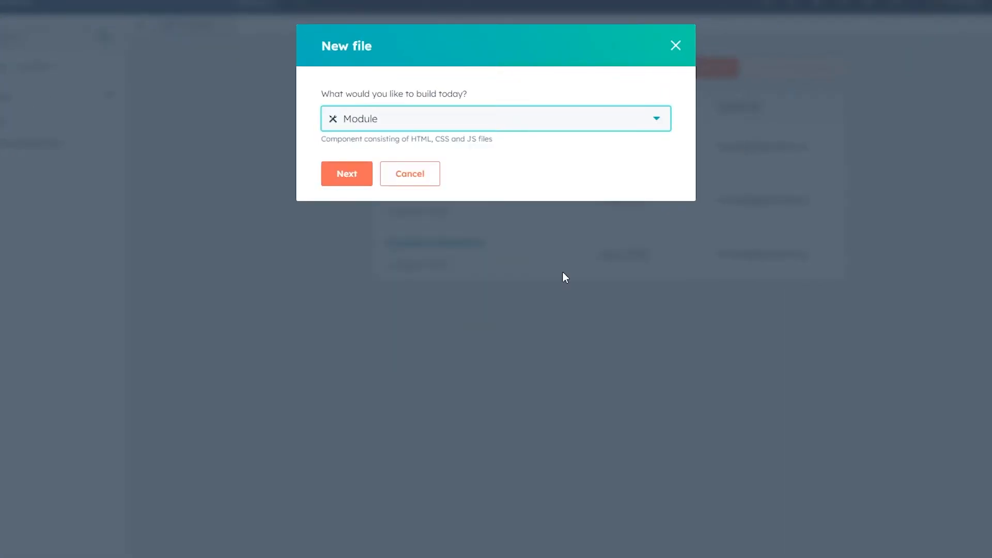
left_click(346, 173)
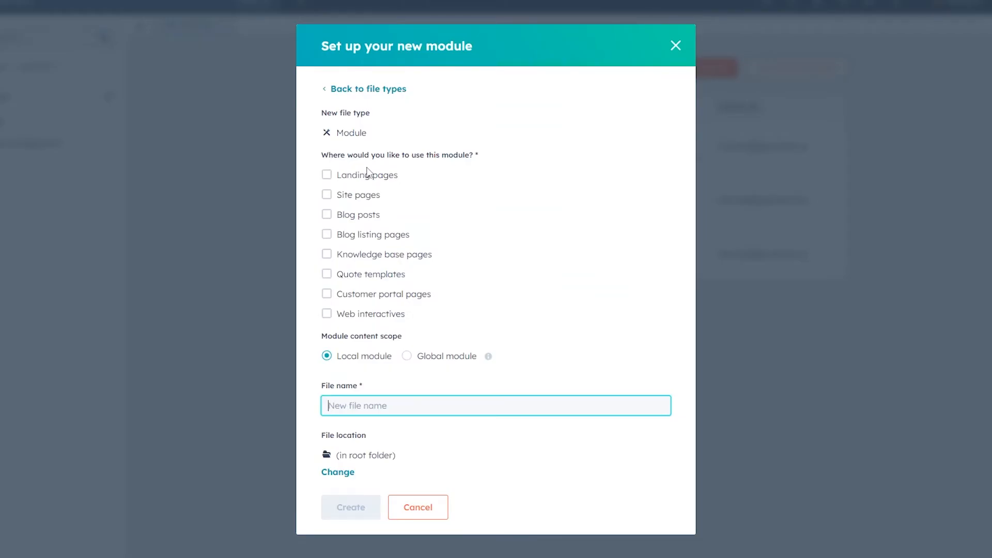
mouse_move(401, 189)
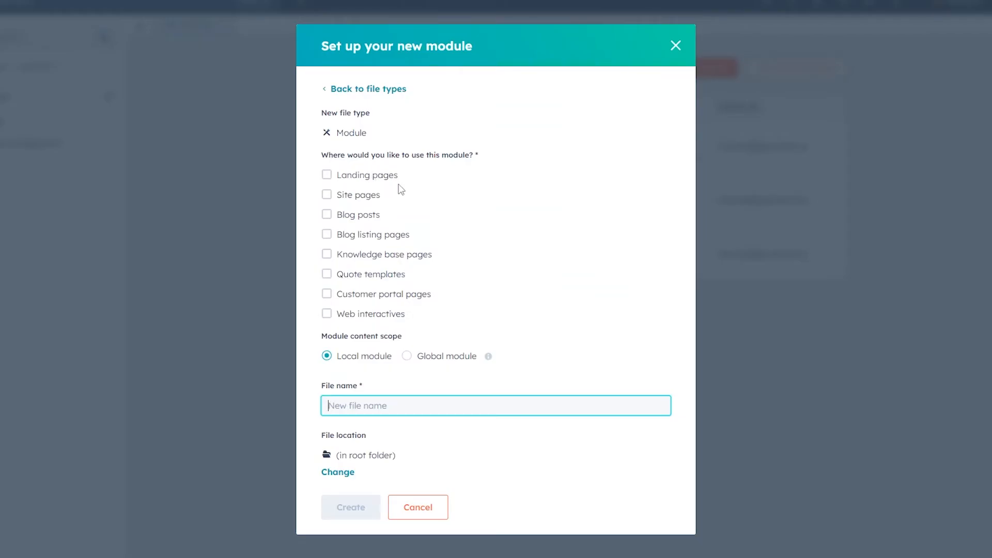
Step: Allow the module on Landing pages and Site pages, name it 'Embedded Growform' and create it
left_click(326, 175)
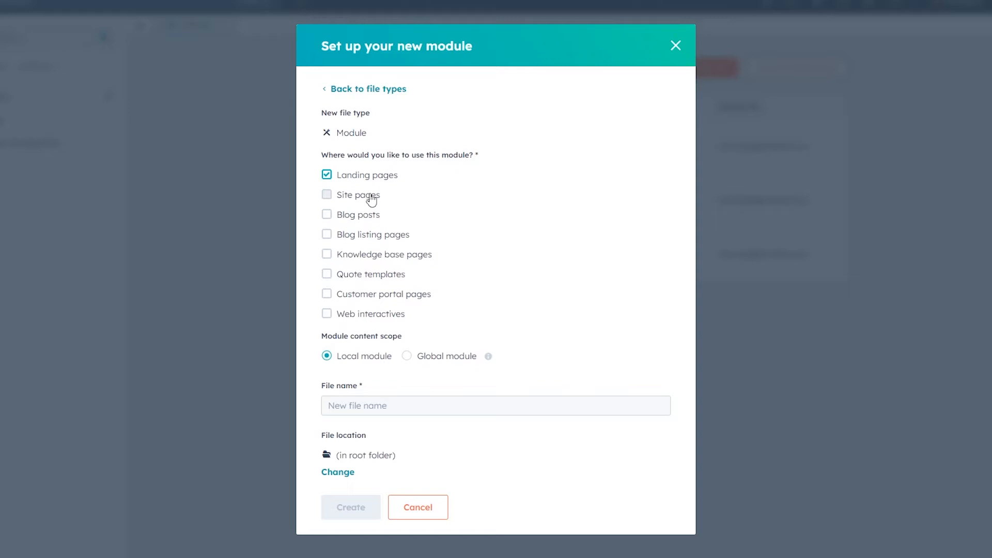
left_click(327, 194)
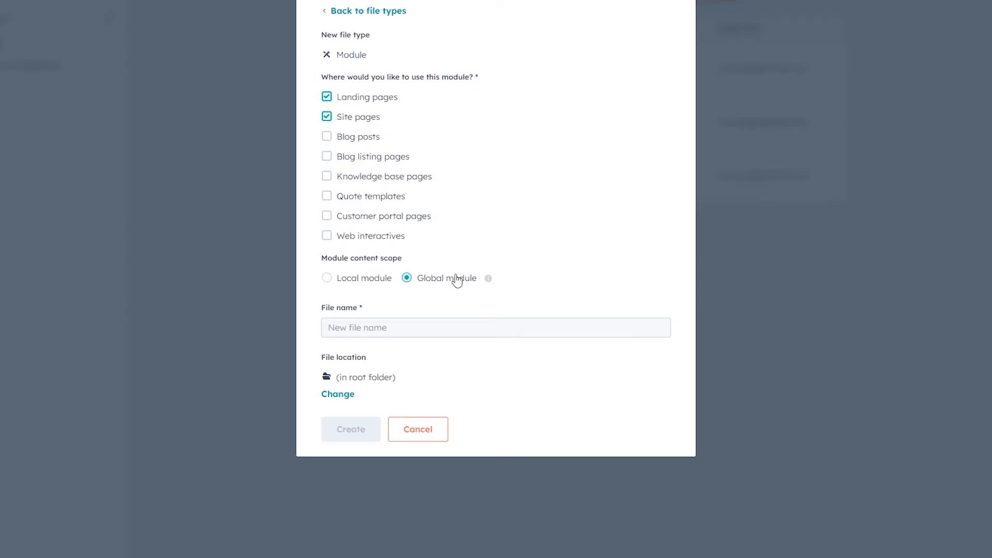
type("Embedded Growform")
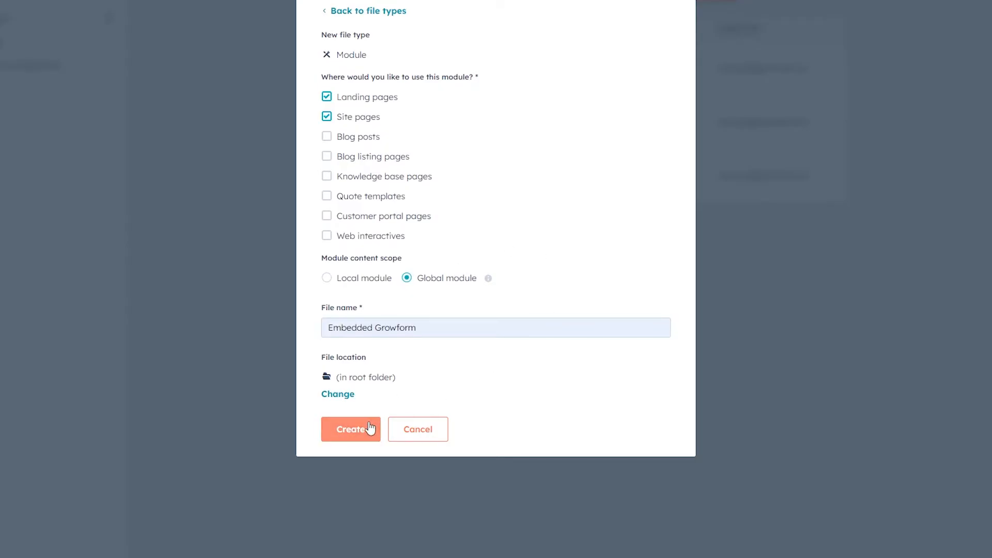
left_click(351, 429)
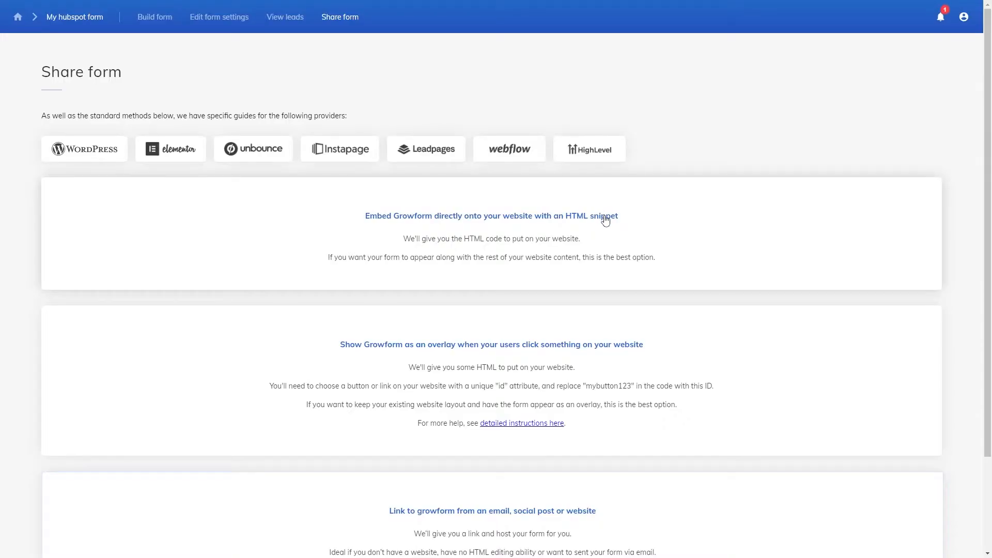
Step: Reveal the HTML embed snippet on the Share form page and copy its code
left_click(489, 216)
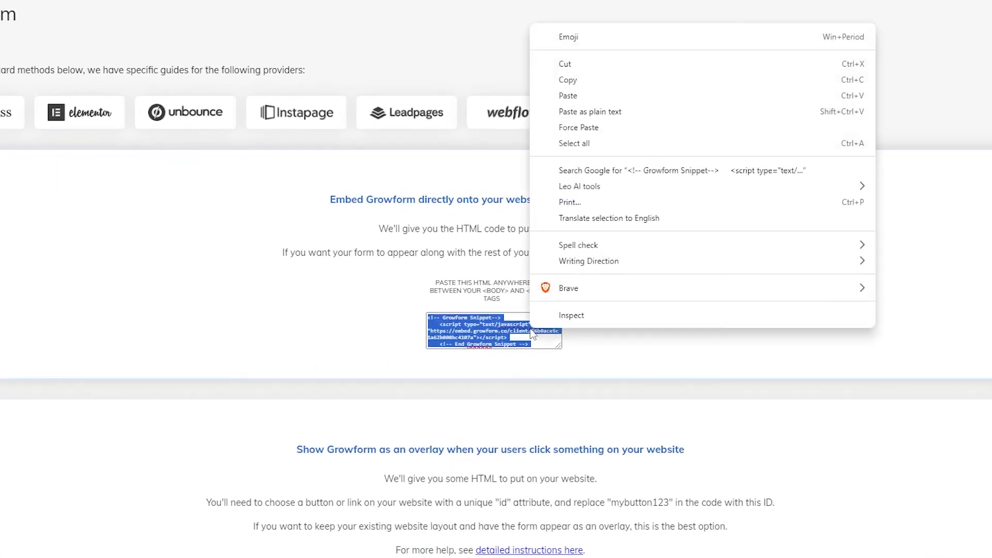
left_click(610, 81)
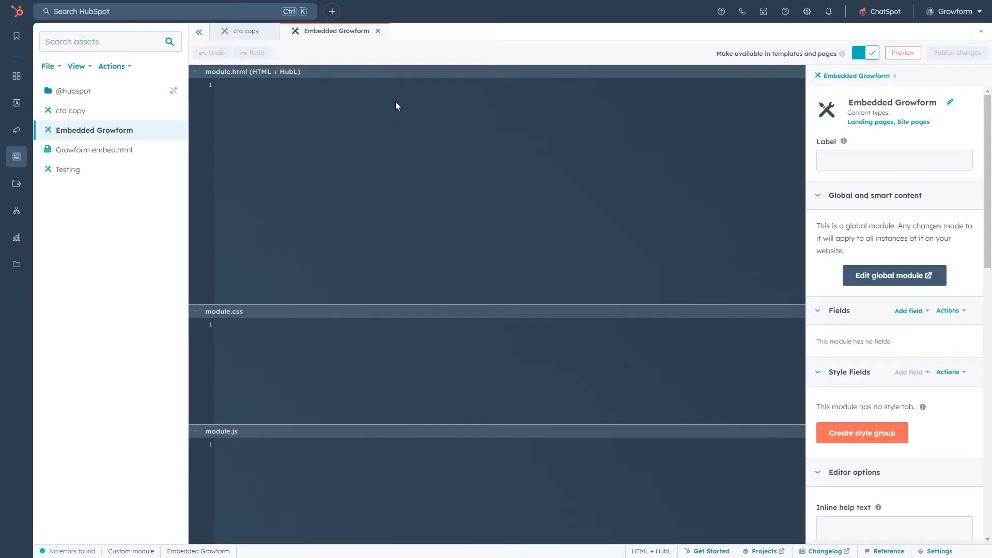
Step: Paste the '<!-- Growform Snippet-->' code into module.html and label the module 'Growform E…'
type("<!-- Growform Snippet-->")
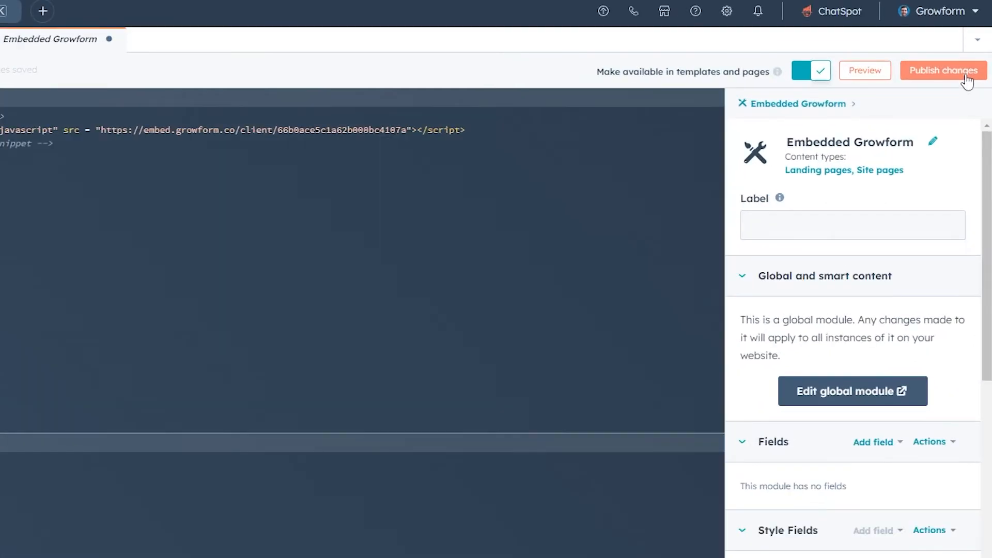
type("1")
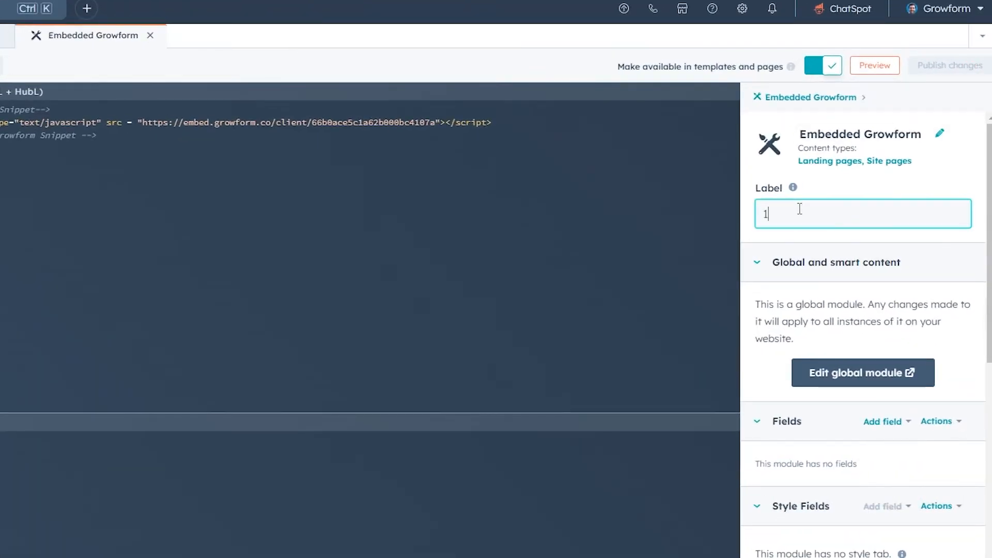
type(". Growform E")
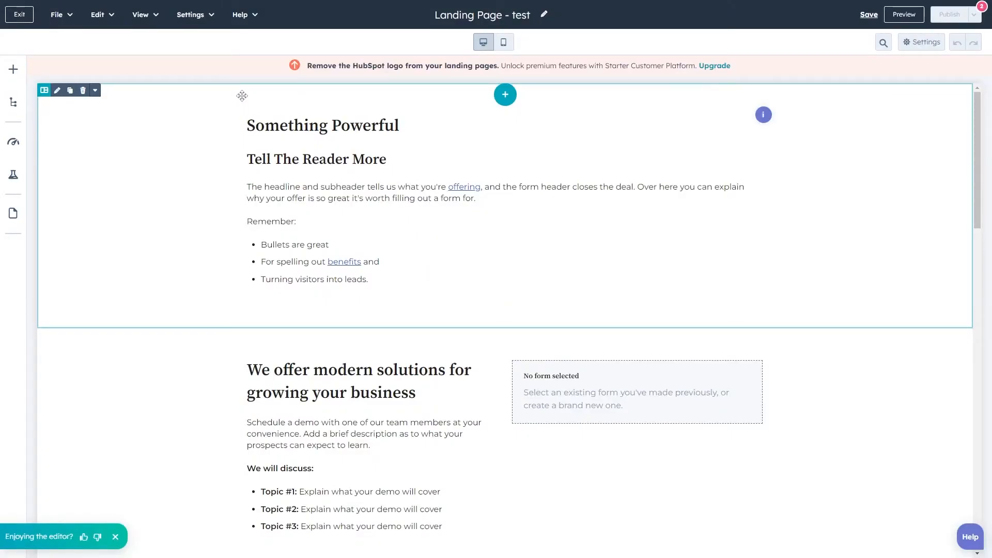
Step: Find 'growform' in the Add panel and drop the 1. Growform Embed module at the page top
left_click(12, 70)
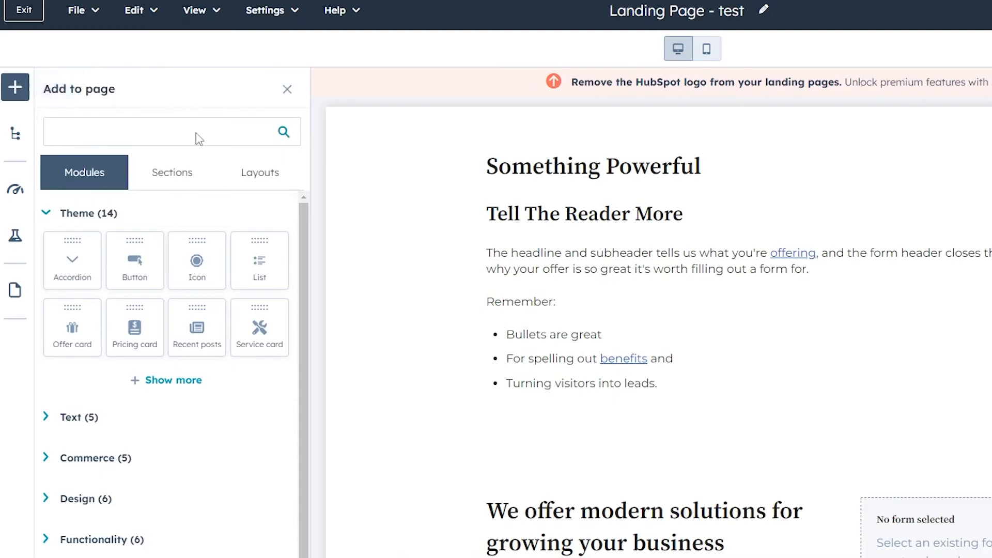
type("g")
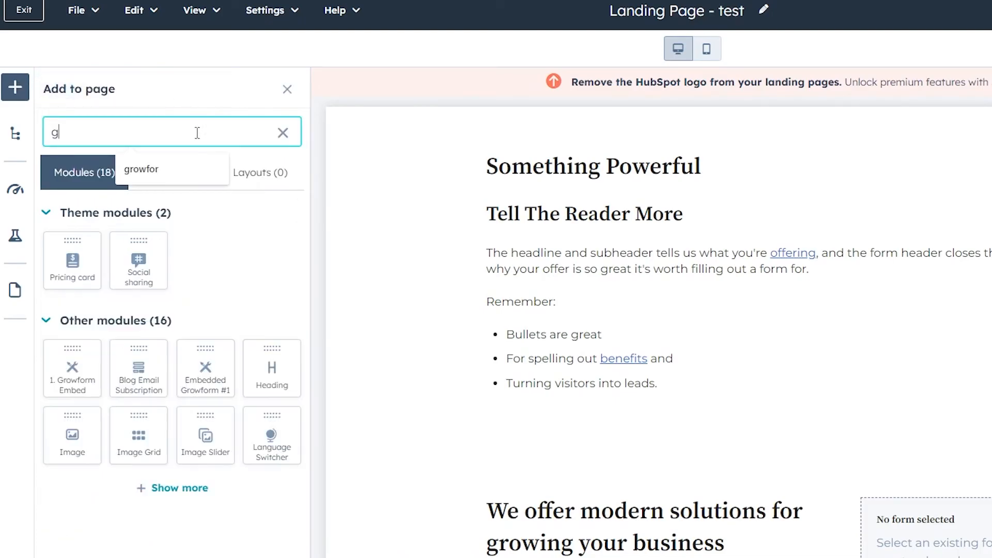
type("rowform")
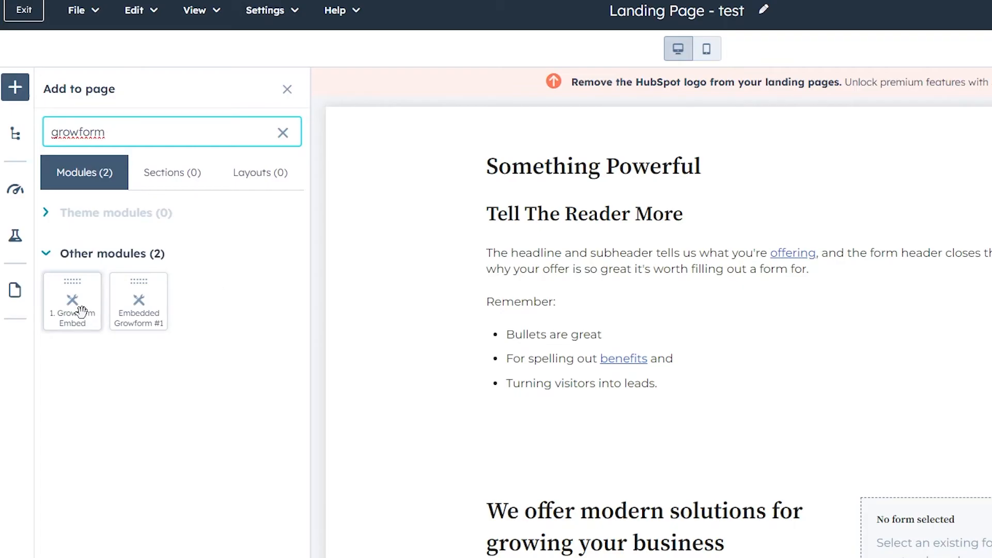
left_click_drag(72, 301, 446, 126)
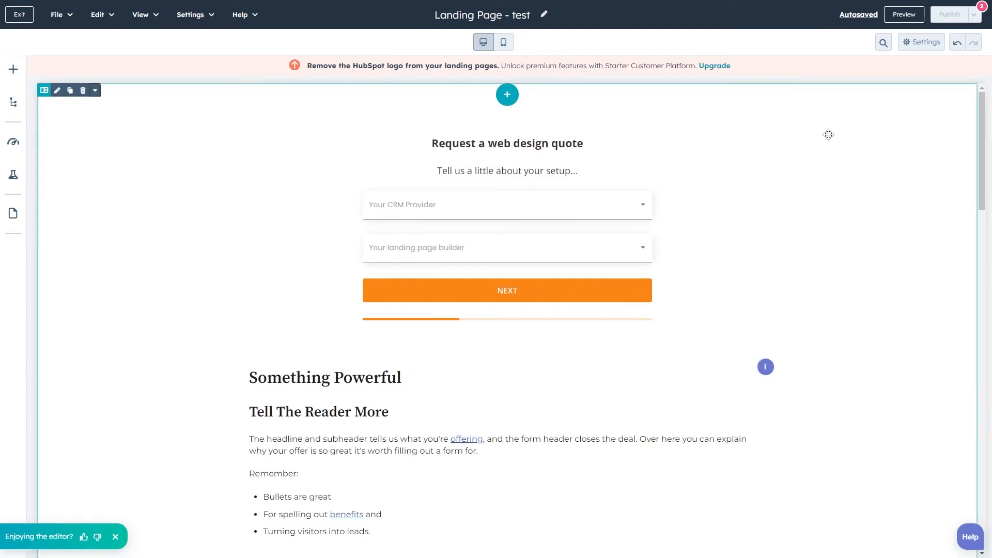
Step: Preview 'Landing Page - test' with the embedded orange quote form
left_click(903, 14)
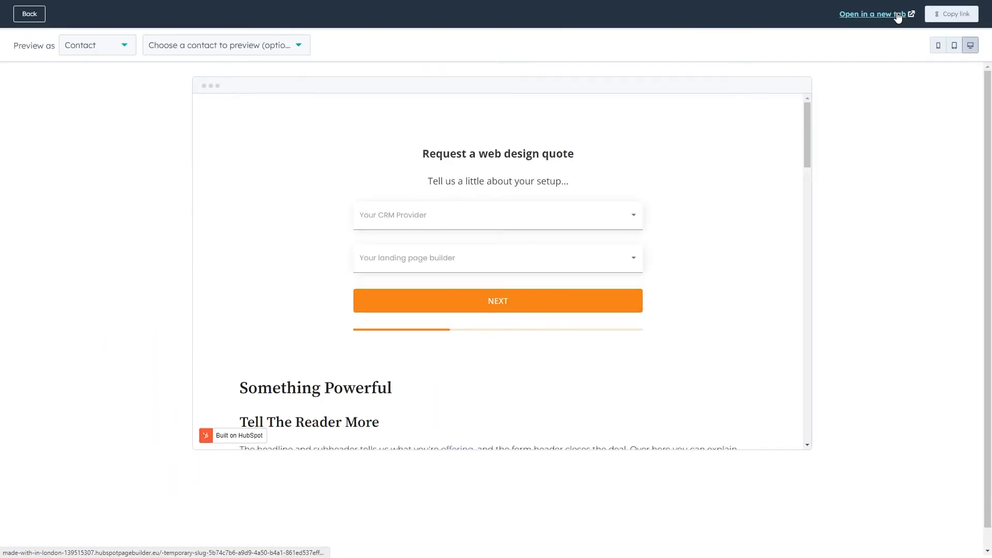
mouse_move(585, 217)
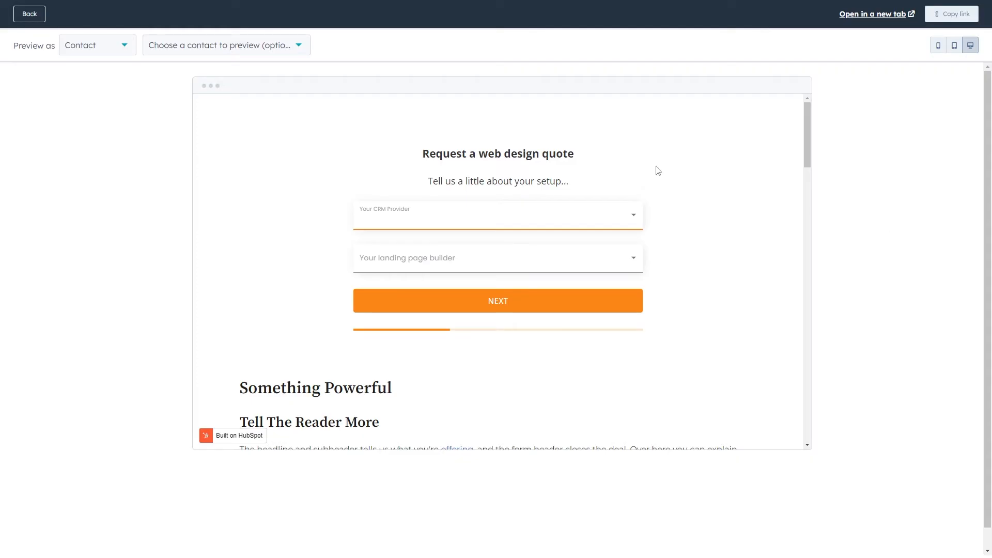
Step: Choose Hubspot as CRM provider and Canva as landing page builder, then continue to contact details
left_click(497, 215)
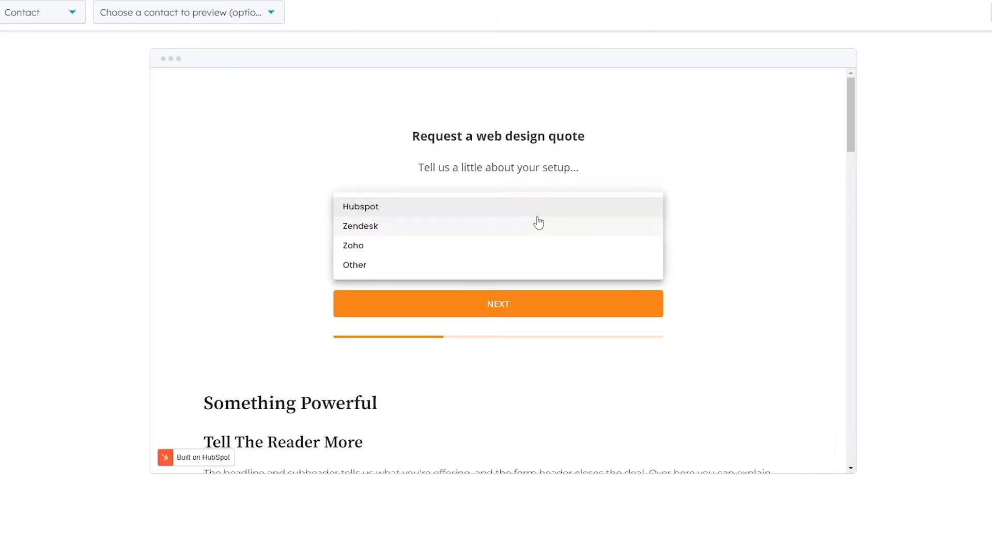
left_click(361, 207)
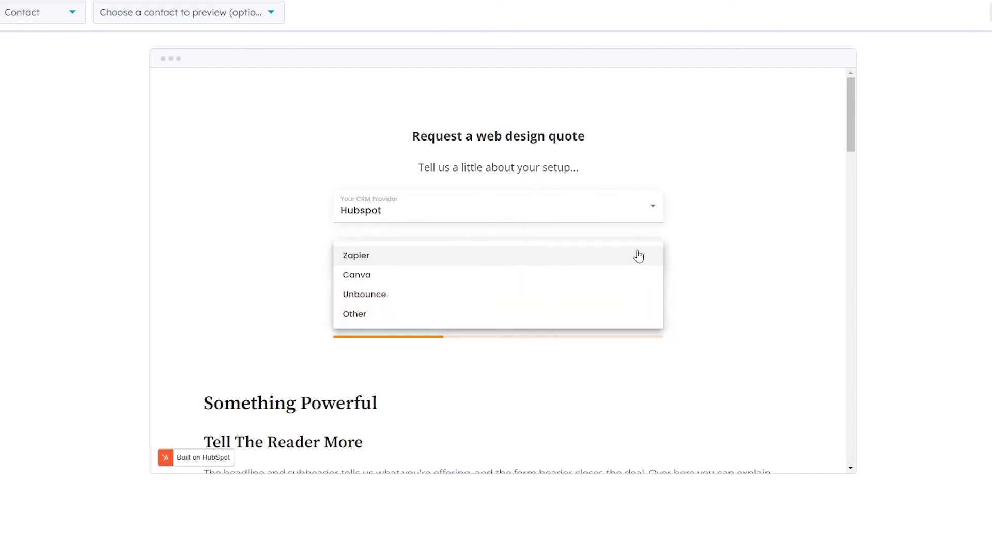
left_click(357, 275)
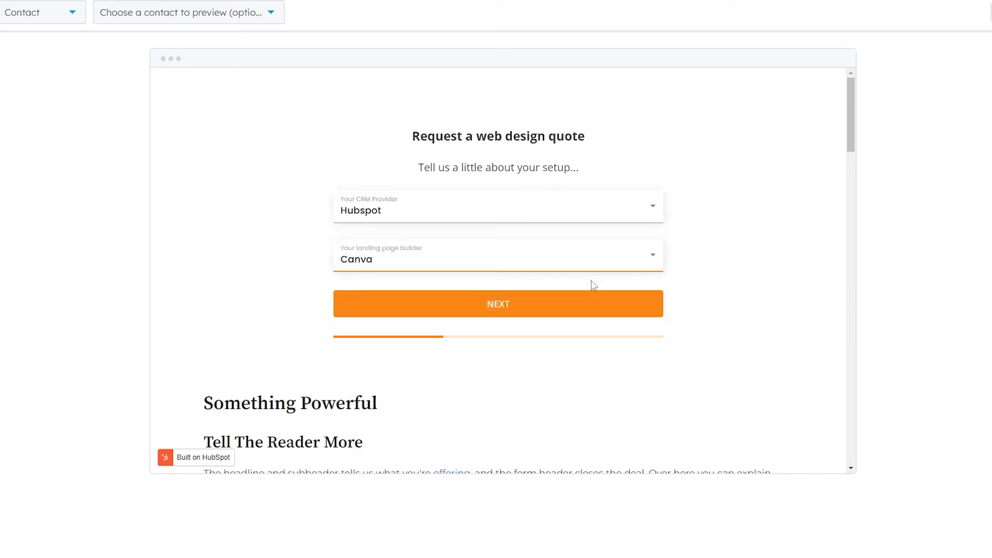
left_click(497, 303)
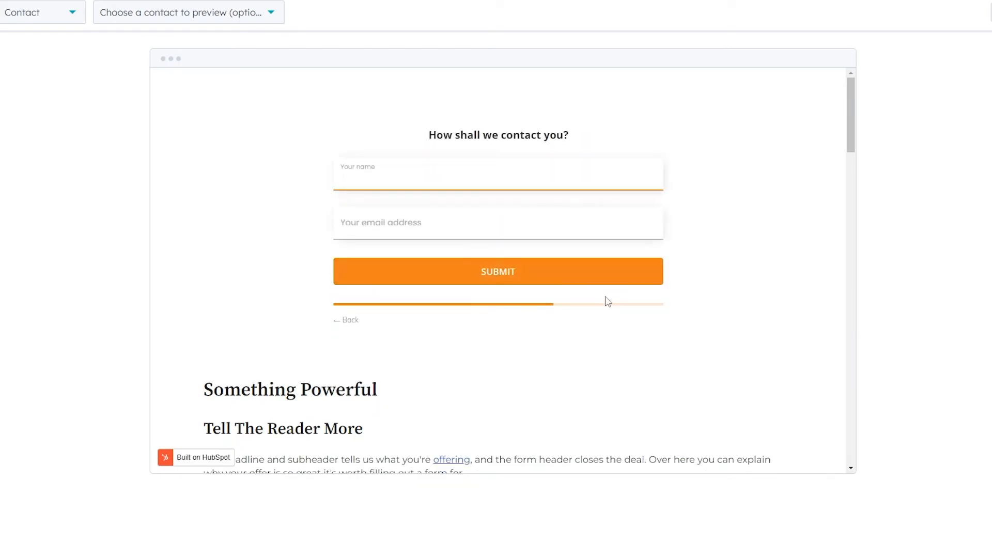
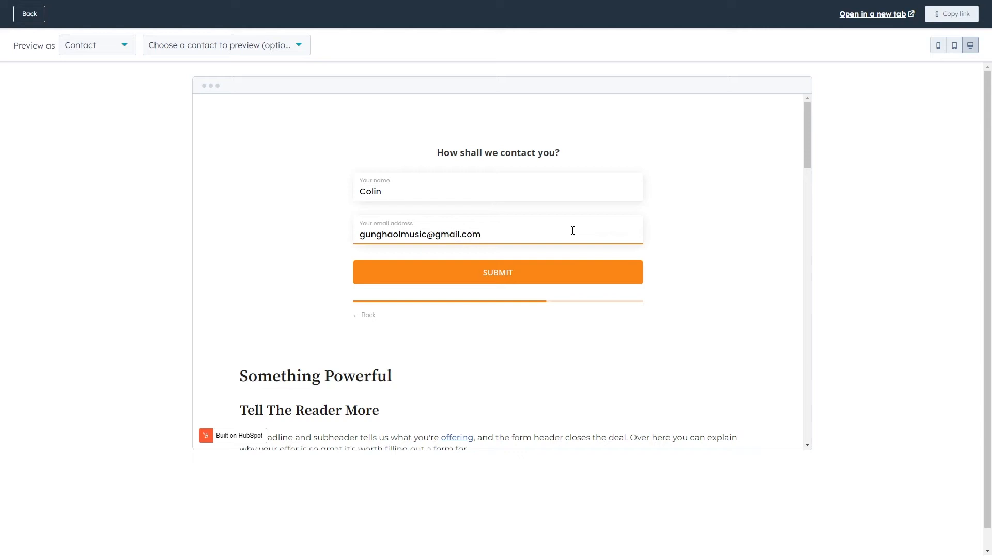
left_click(497, 272)
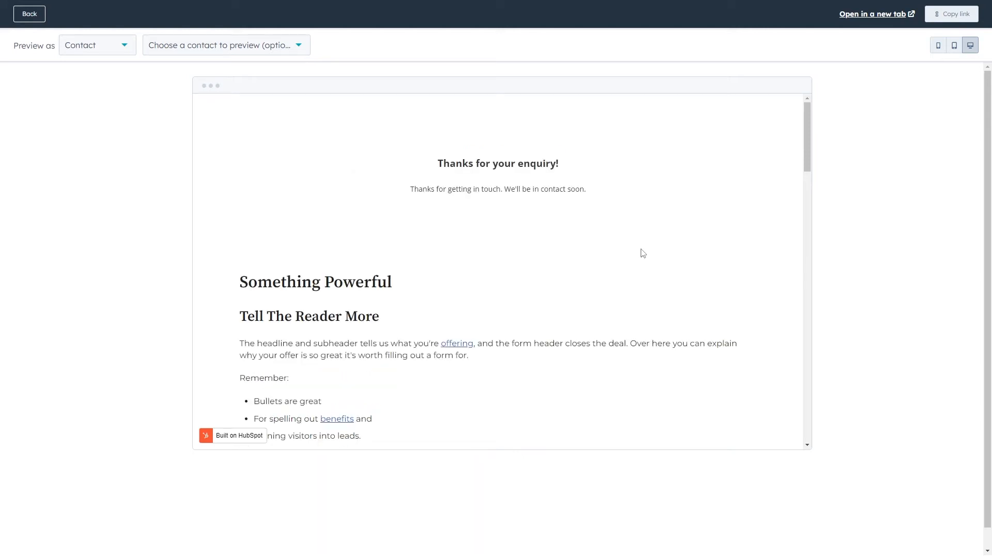
left_click(347, 18)
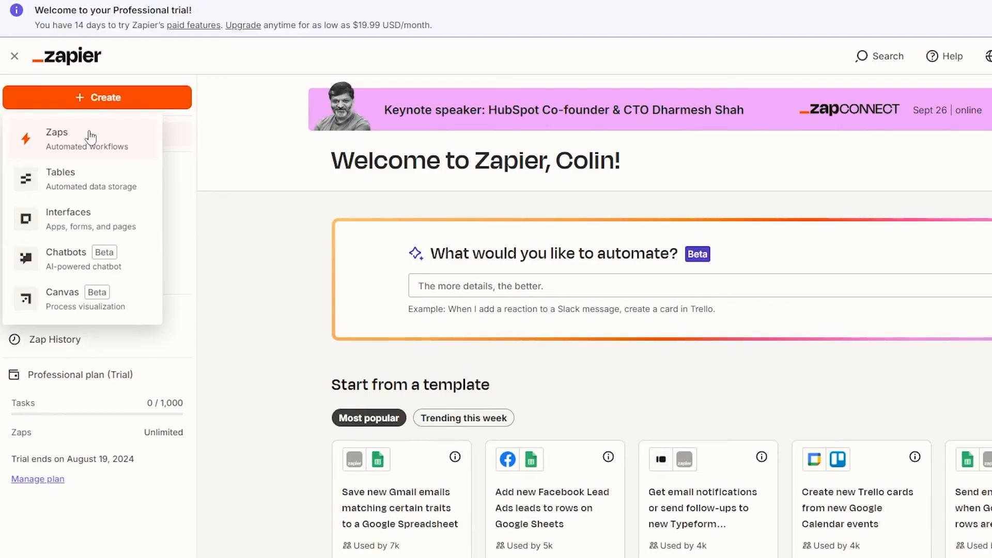
Step: Start a new zap with Growform's New Form Submission as the trigger event
left_click(56, 133)
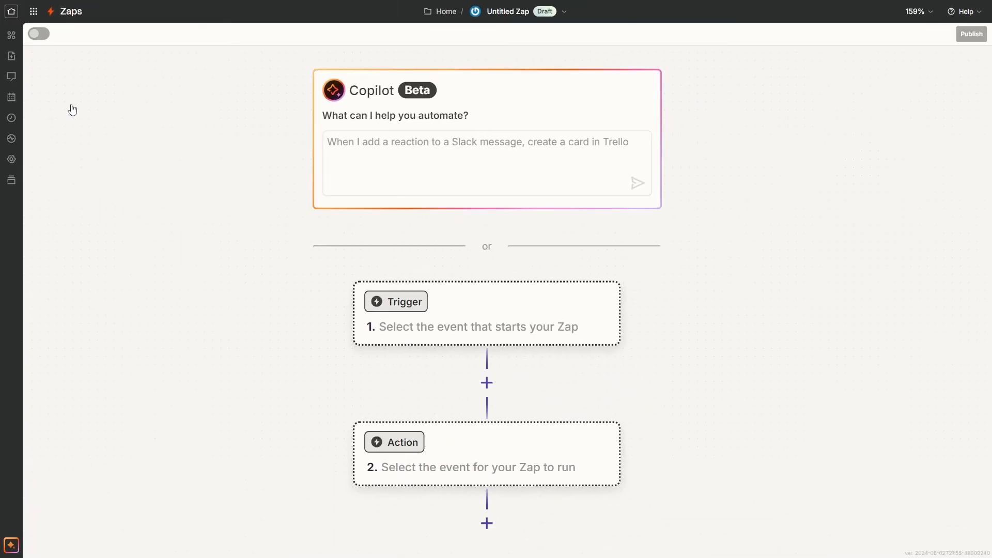
left_click(396, 301)
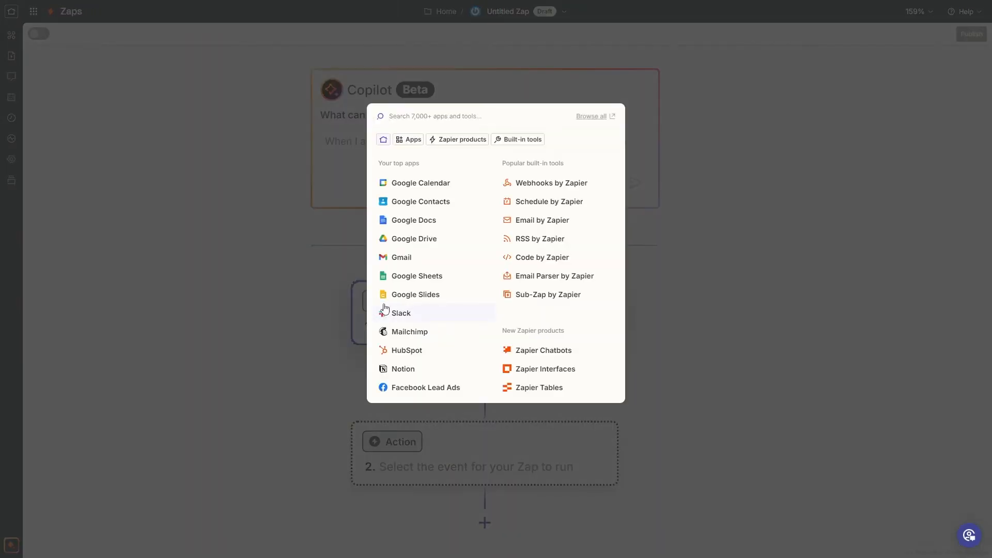
type("growform")
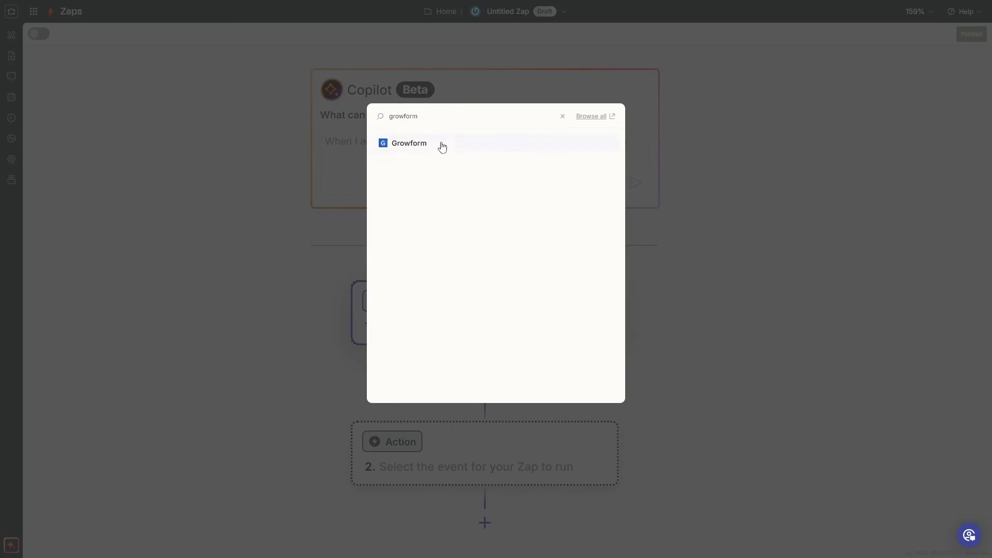
left_click(409, 143)
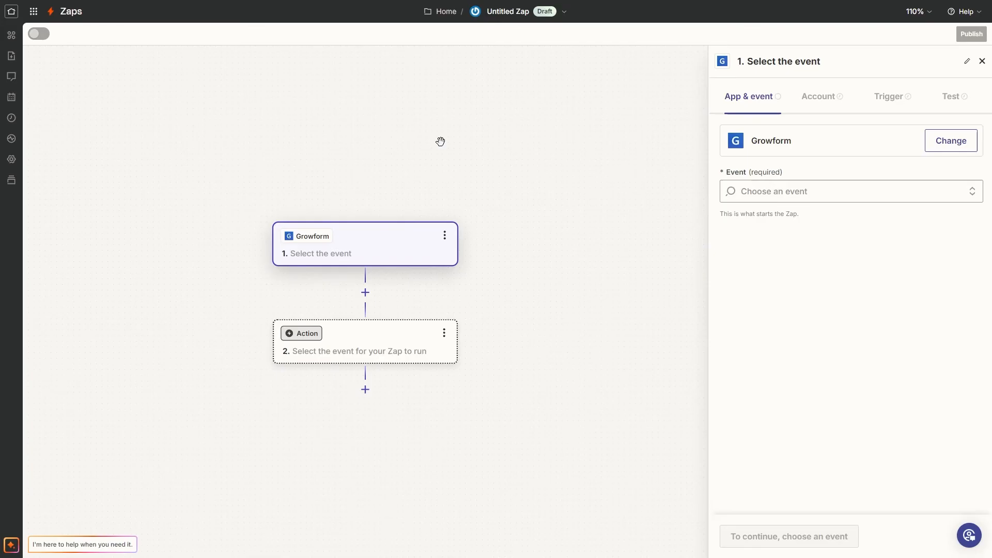
left_click(850, 191)
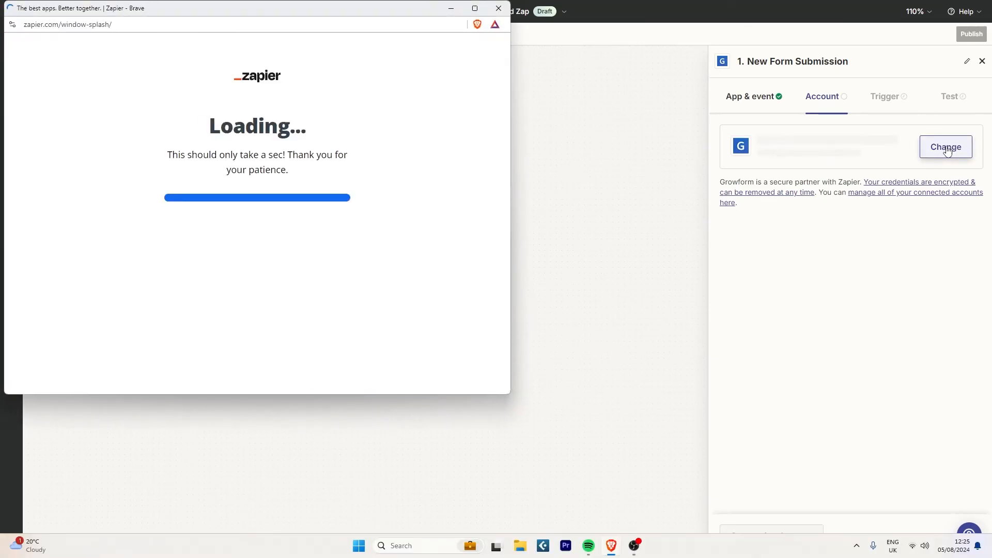
left_click(946, 146)
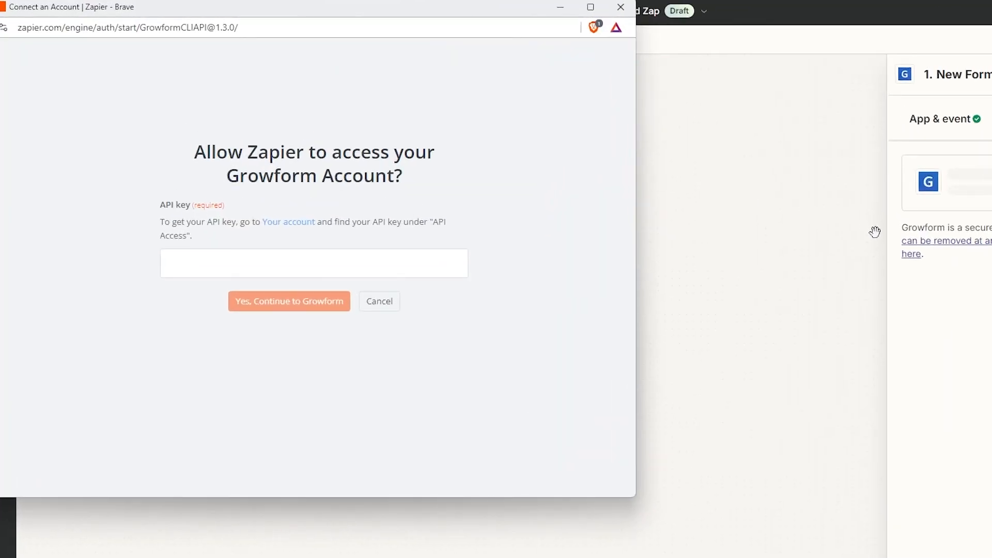
Step: Connect the Growform account, choose My hubspot form as Form ID, and test the trigger
left_click(288, 300)
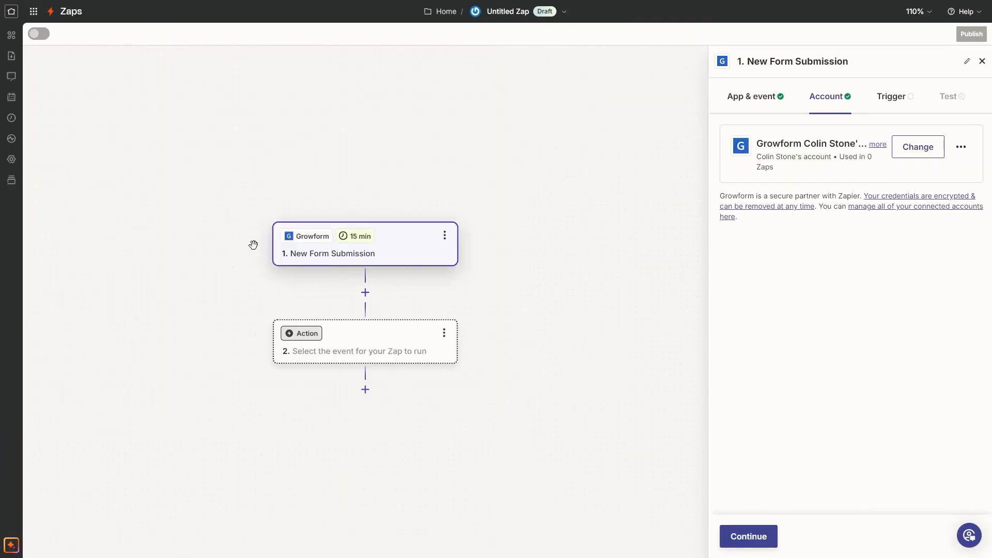
left_click(890, 96)
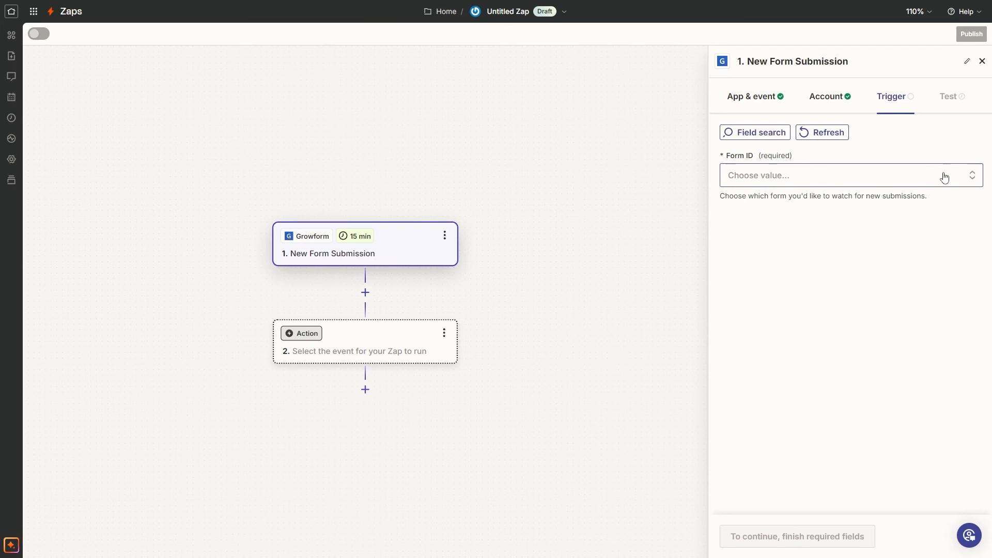
left_click(848, 176)
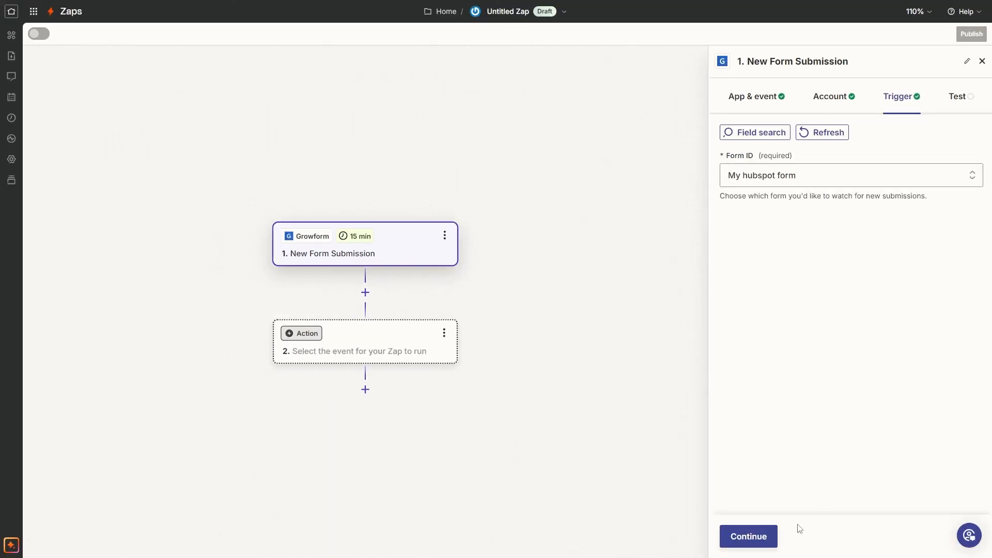
left_click(747, 537)
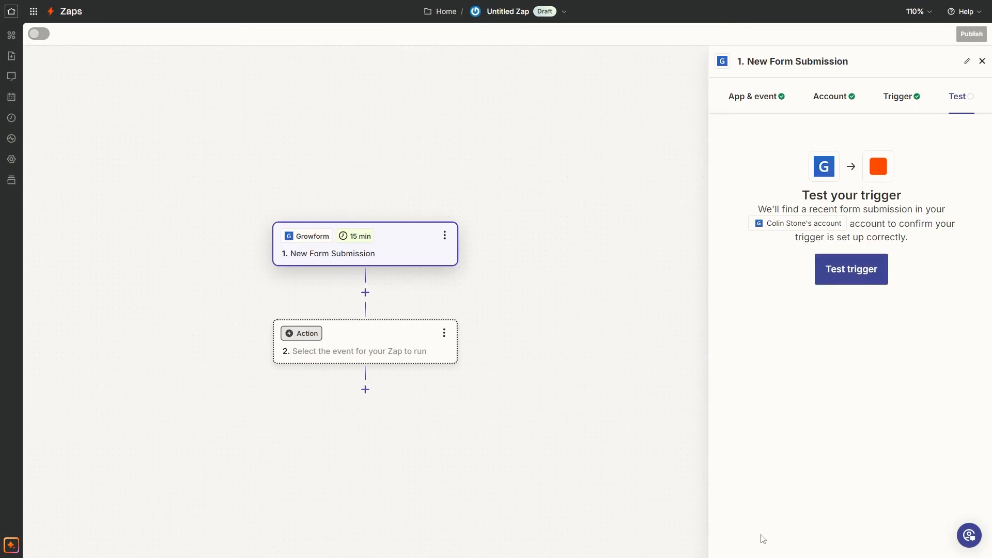
mouse_move(870, 281)
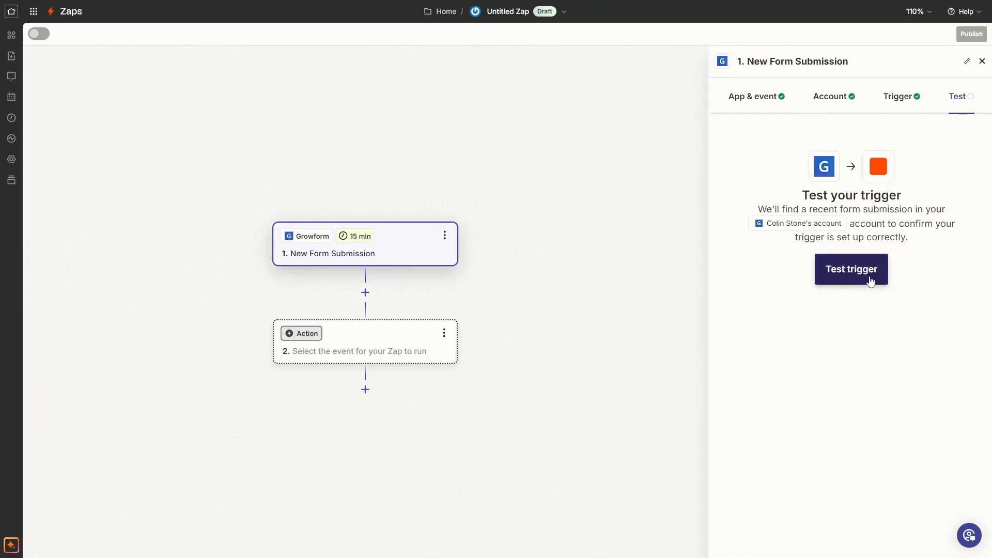
left_click(850, 269)
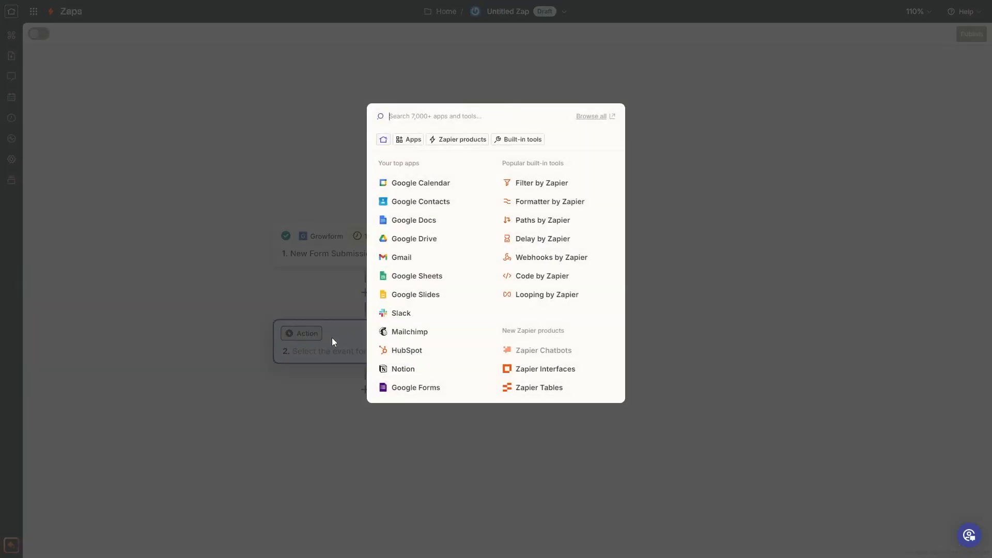
Step: Add a HubSpot Create Contact action and connect the HubSpot account
type("hubspot")
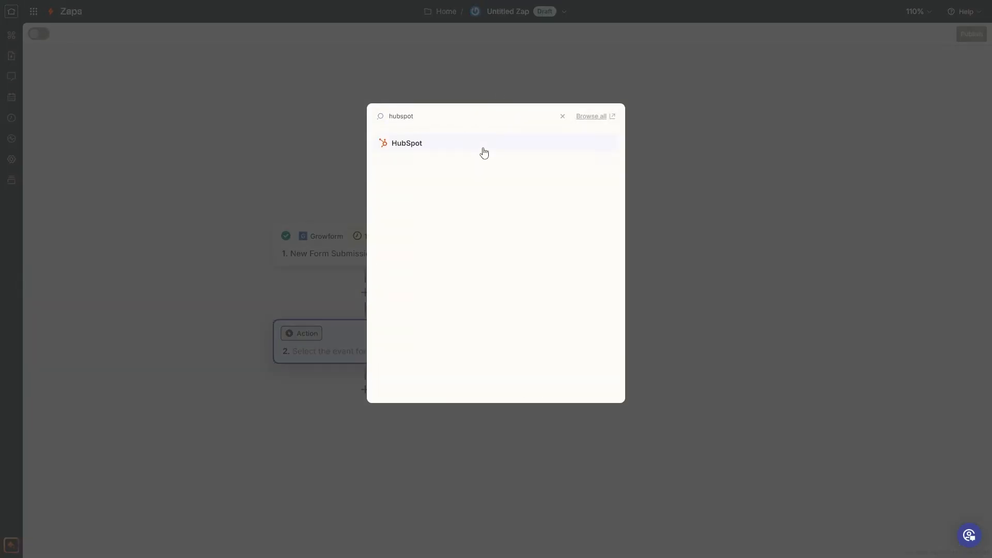
left_click(406, 142)
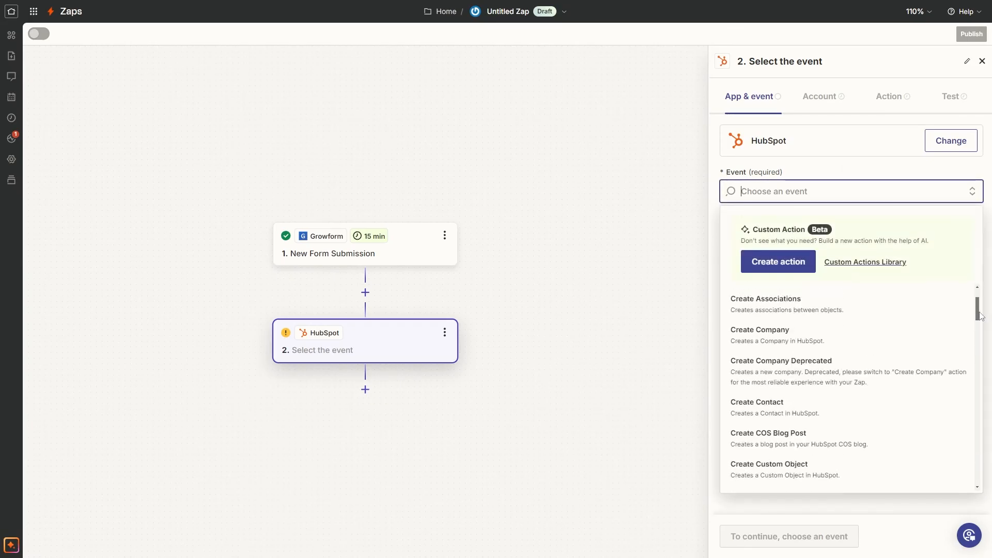
left_click(757, 402)
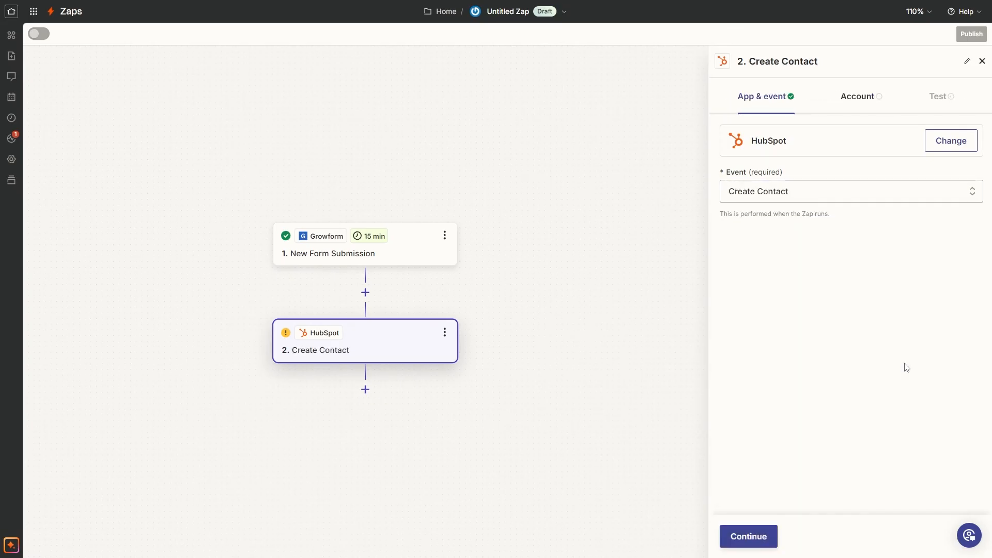
left_click(859, 96)
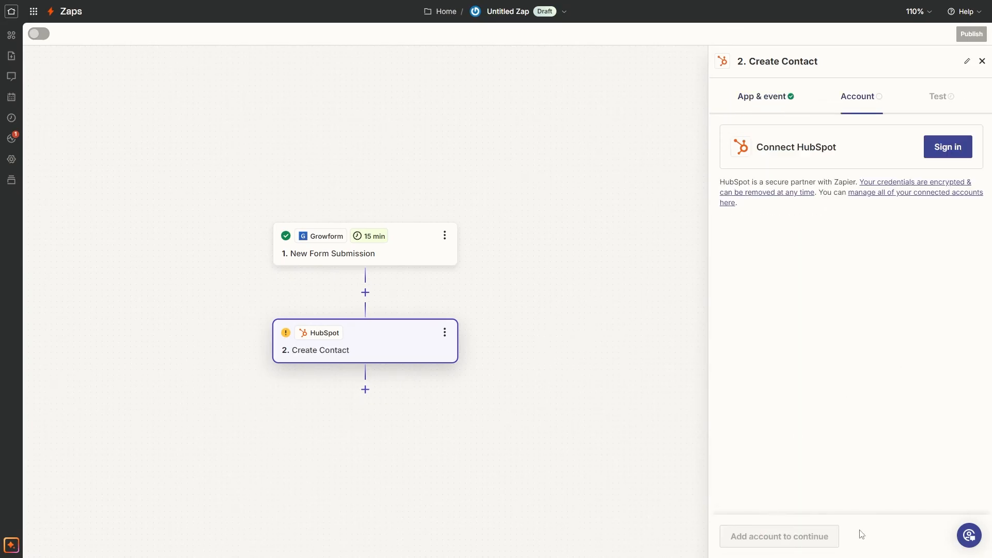
left_click(948, 146)
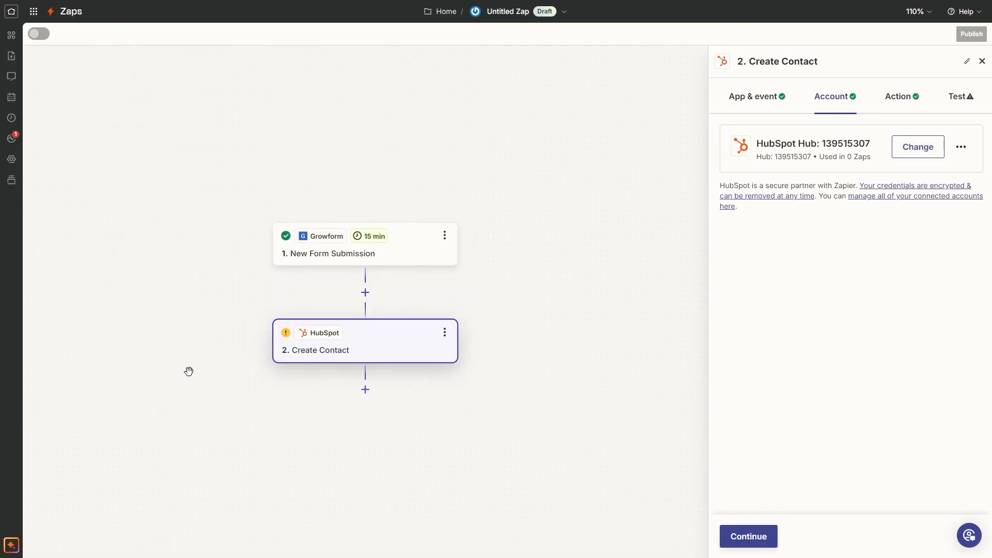
left_click(747, 537)
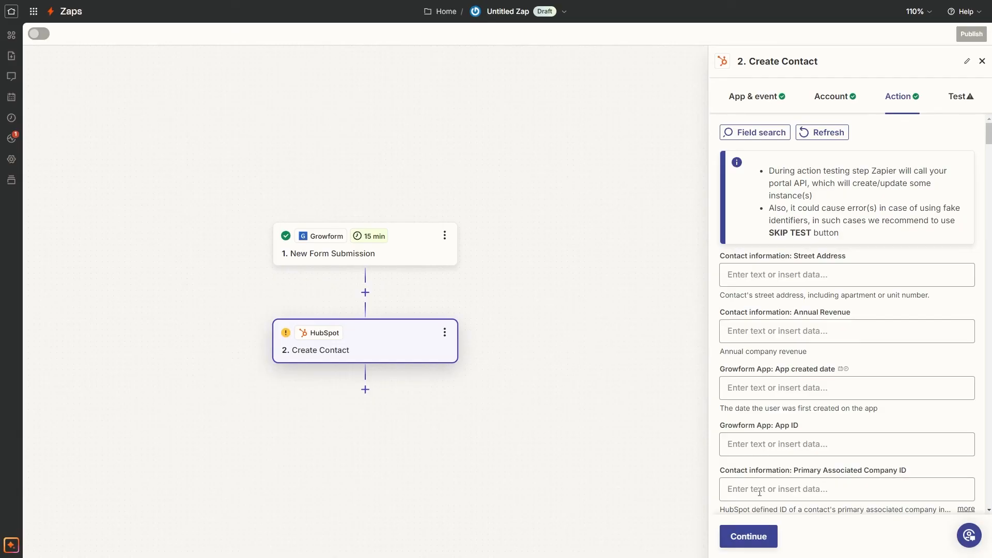
Step: Map Your Email Address into Email and Your Name into First Name, then continue to testing
left_click(754, 132)
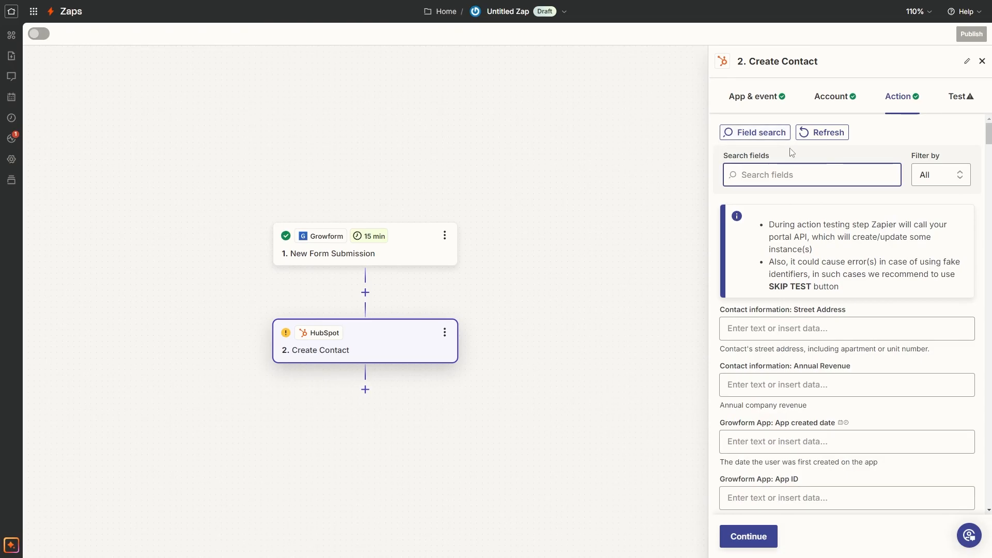
type("email")
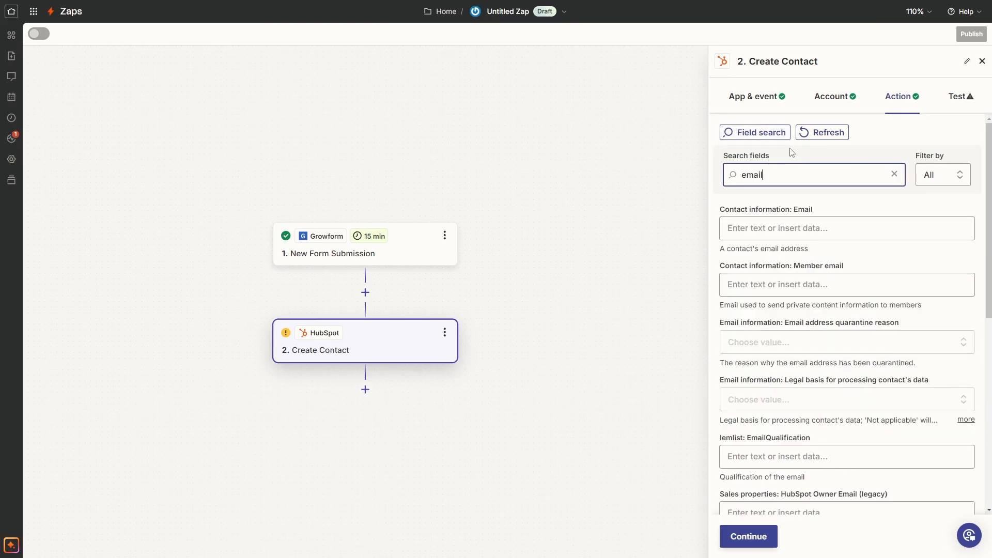
left_click(846, 228)
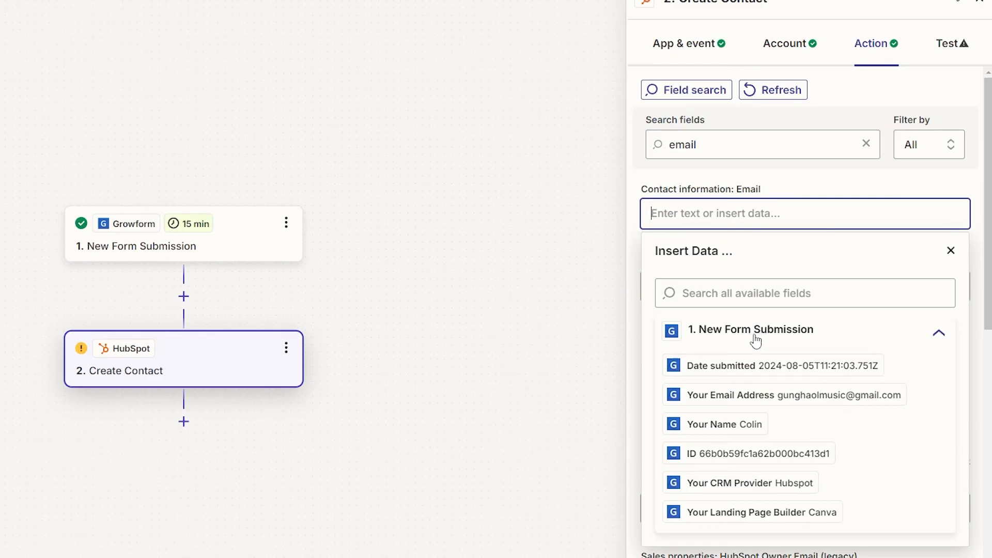
left_click(739, 395)
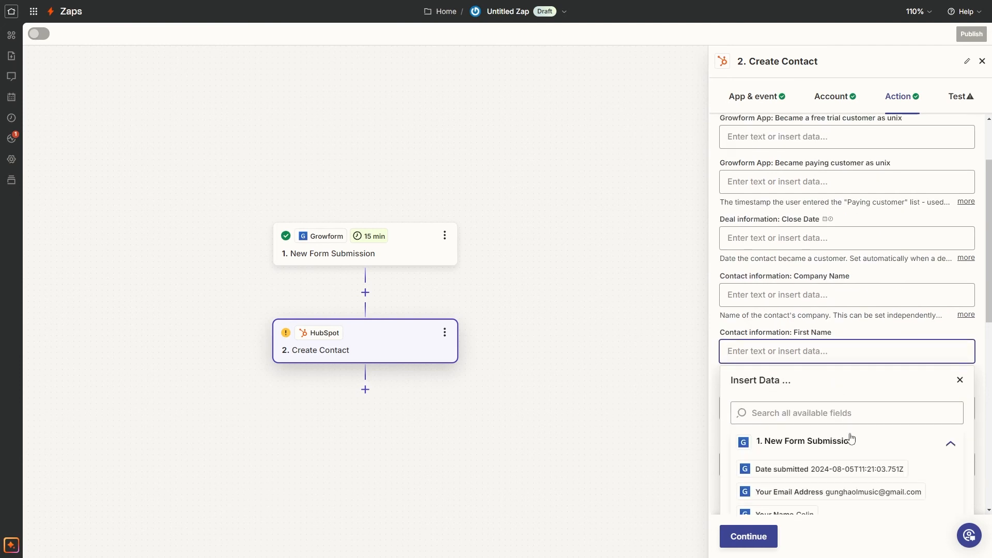
left_click(784, 439)
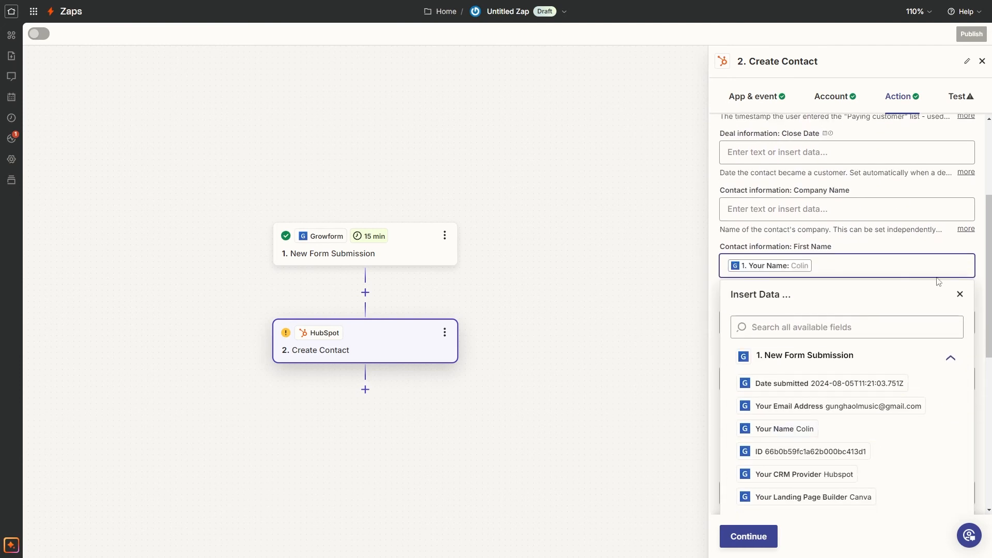
left_click(959, 293)
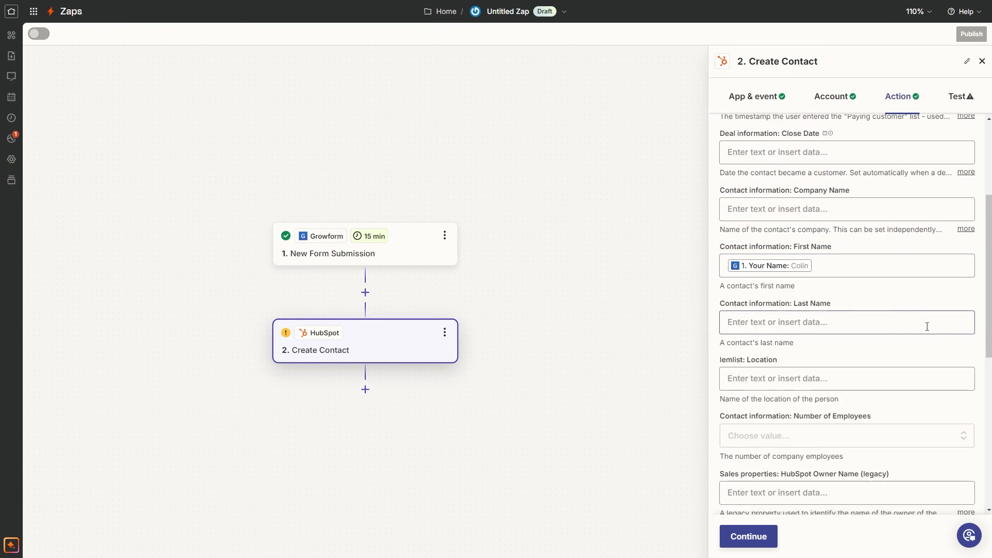
left_click(959, 96)
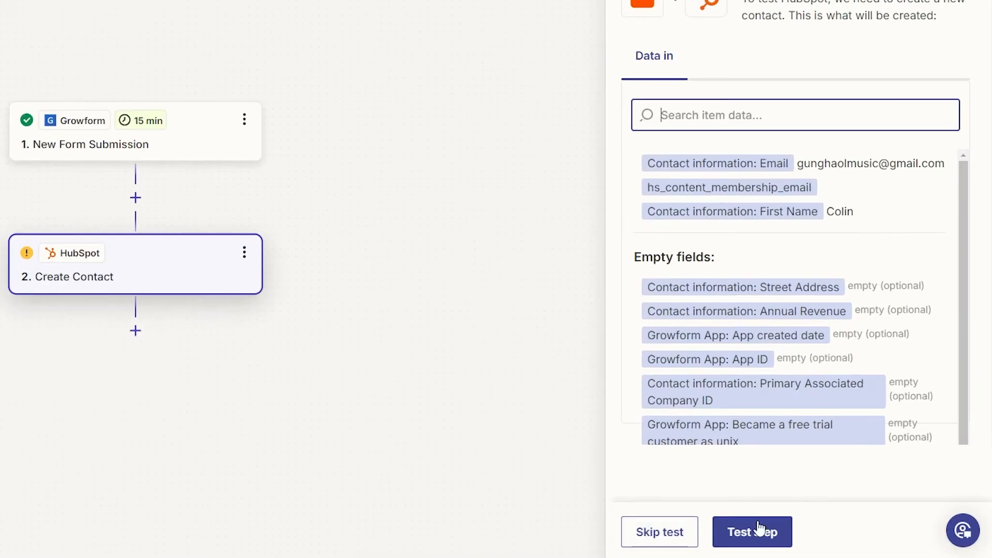
Step: Test the HubSpot step so the sample submission is sent as a contact
left_click(751, 531)
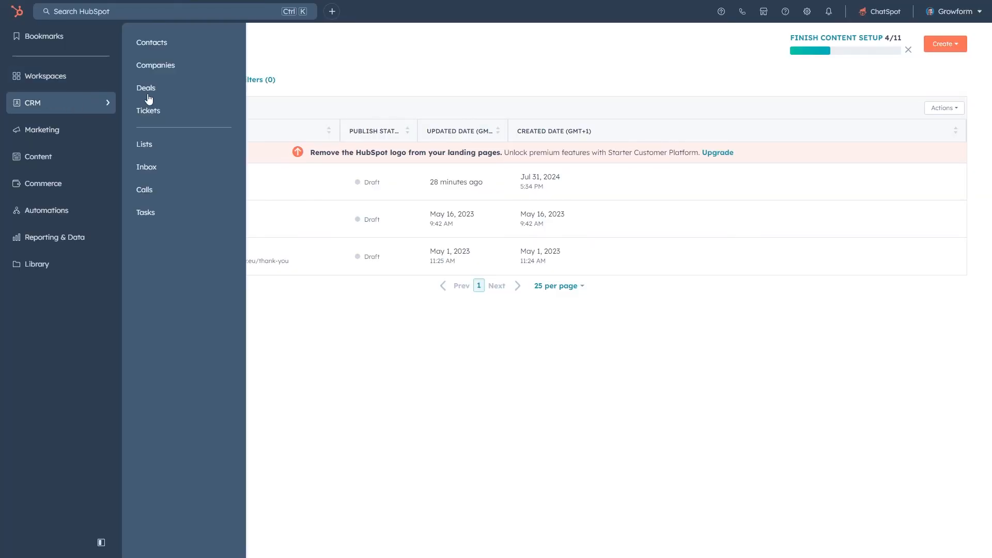
mouse_move(152, 42)
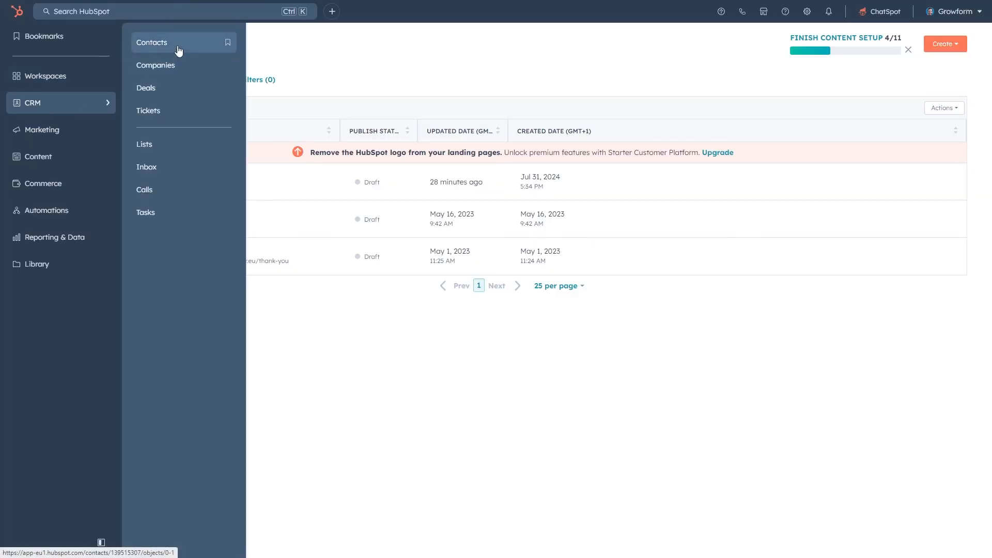
left_click(152, 43)
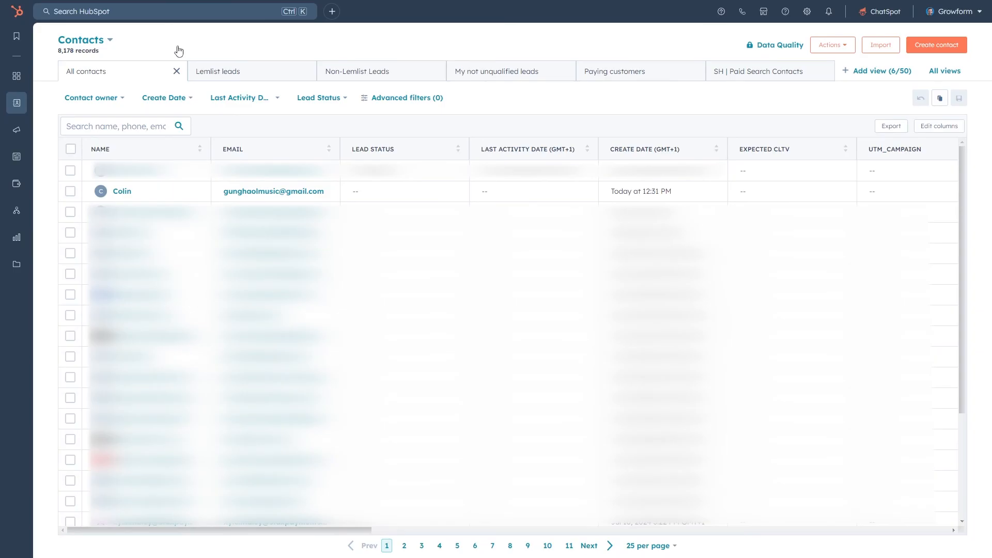